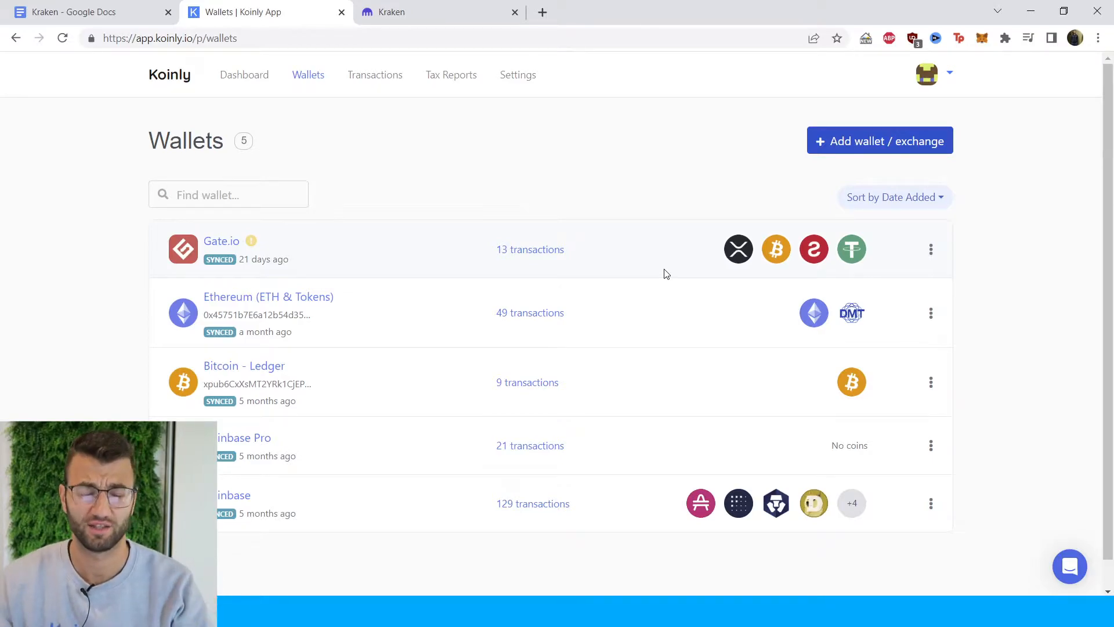
mouse_move(648, 231)
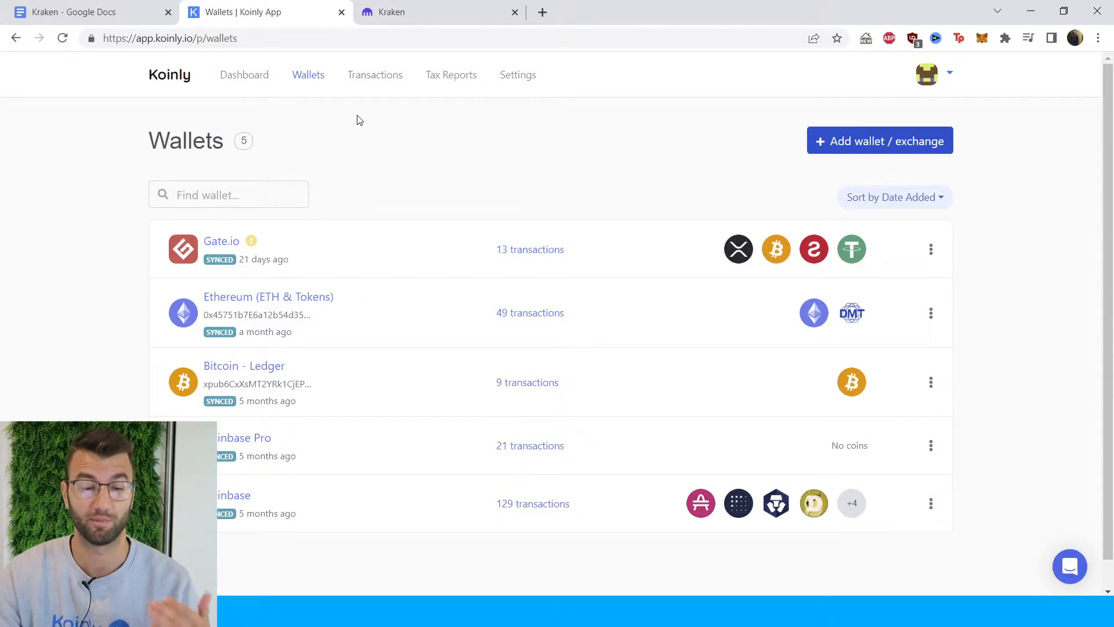
mouse_move(326, 146)
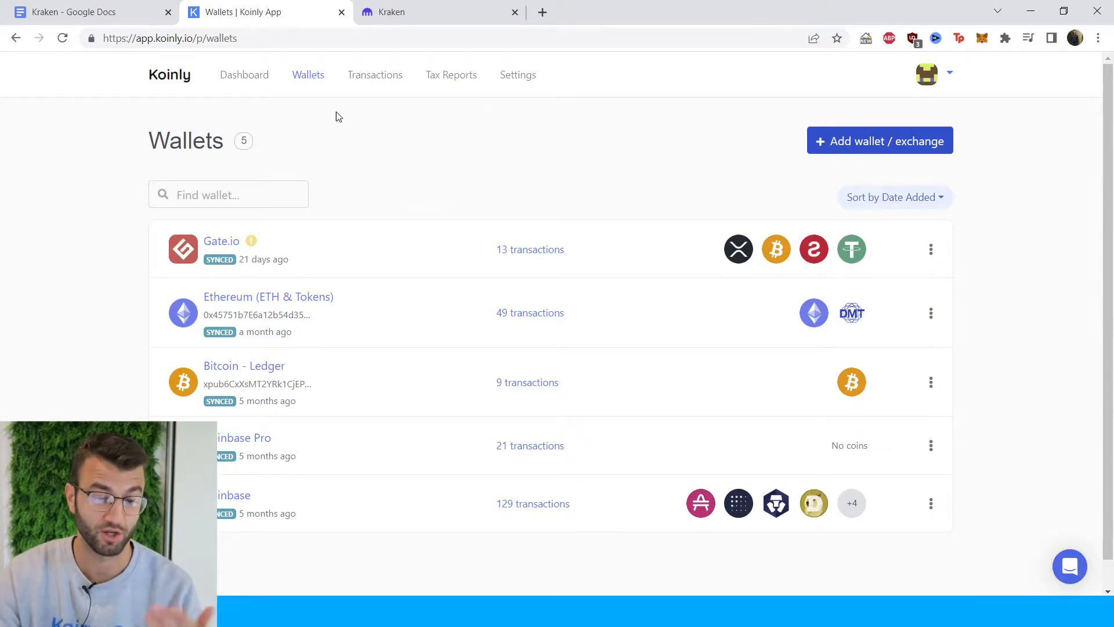
Add a new wallet in Koinly by searching 'kra' and selecting the Kraken tile.
left_click(879, 140)
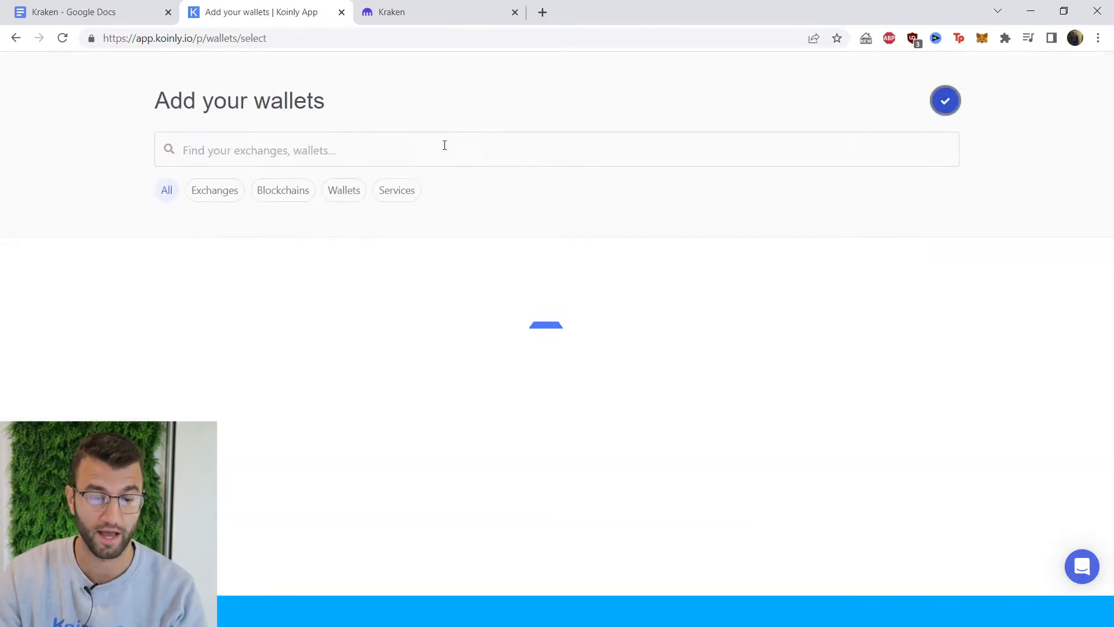
type("kra")
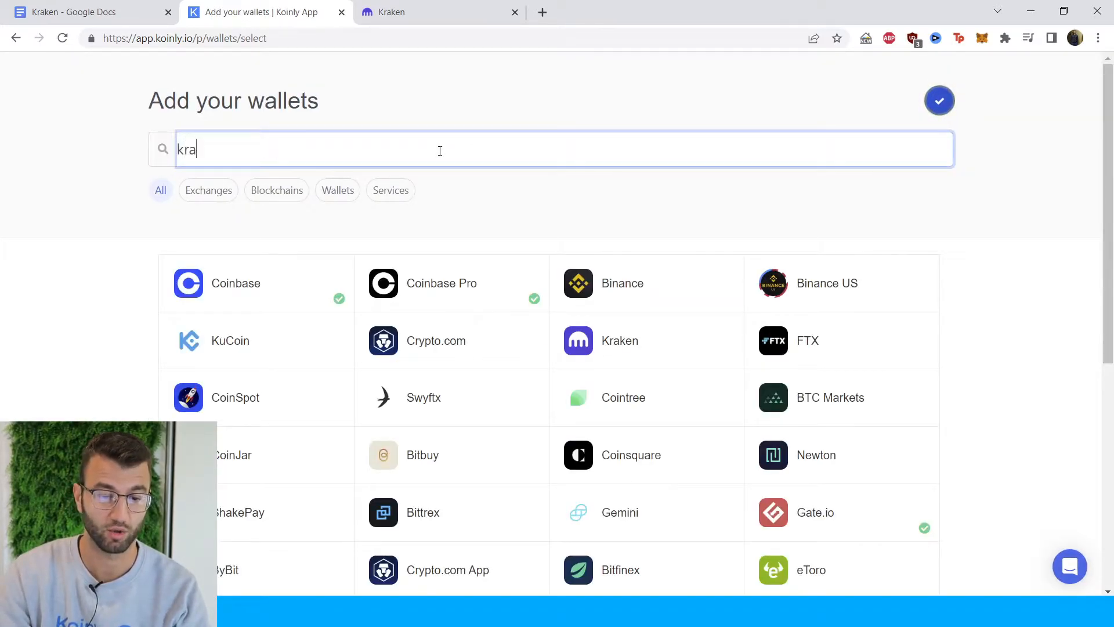
type("kra")
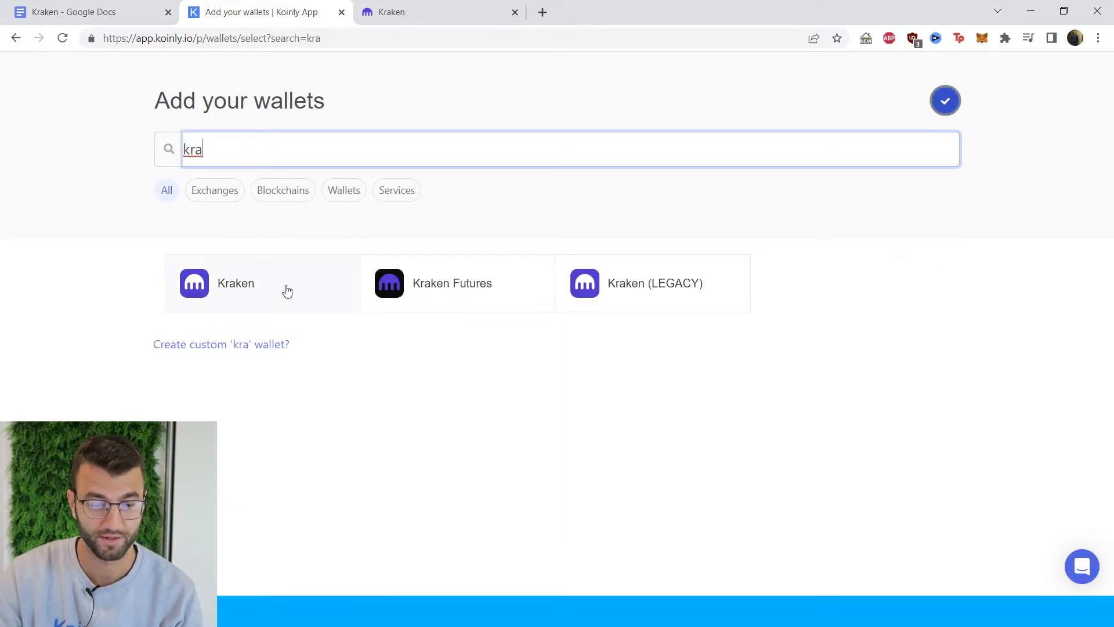
left_click(236, 283)
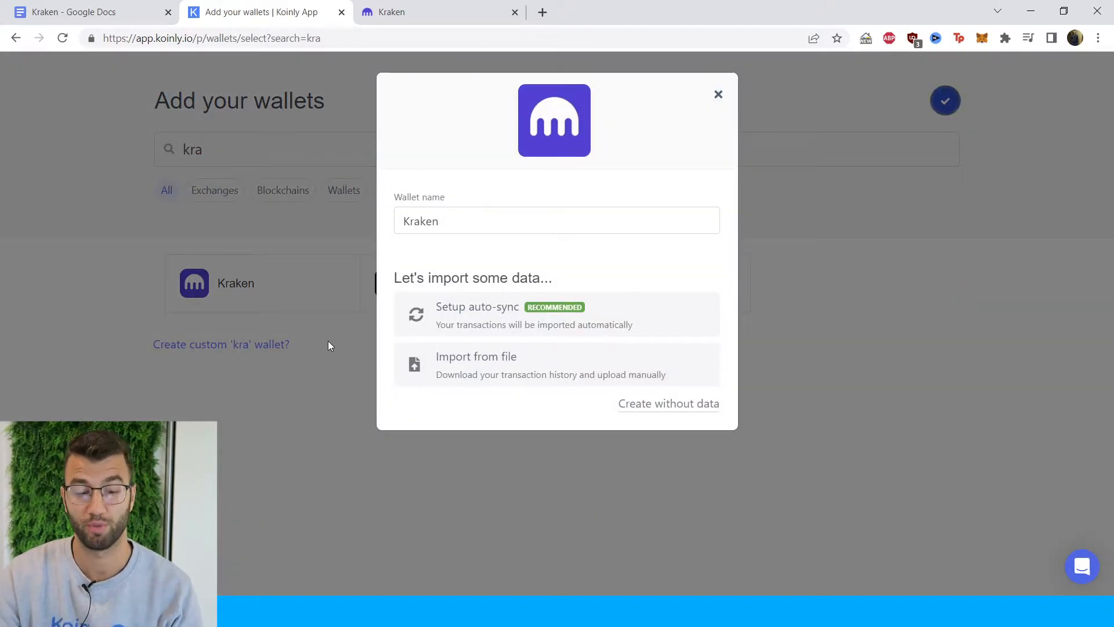
mouse_move(339, 340)
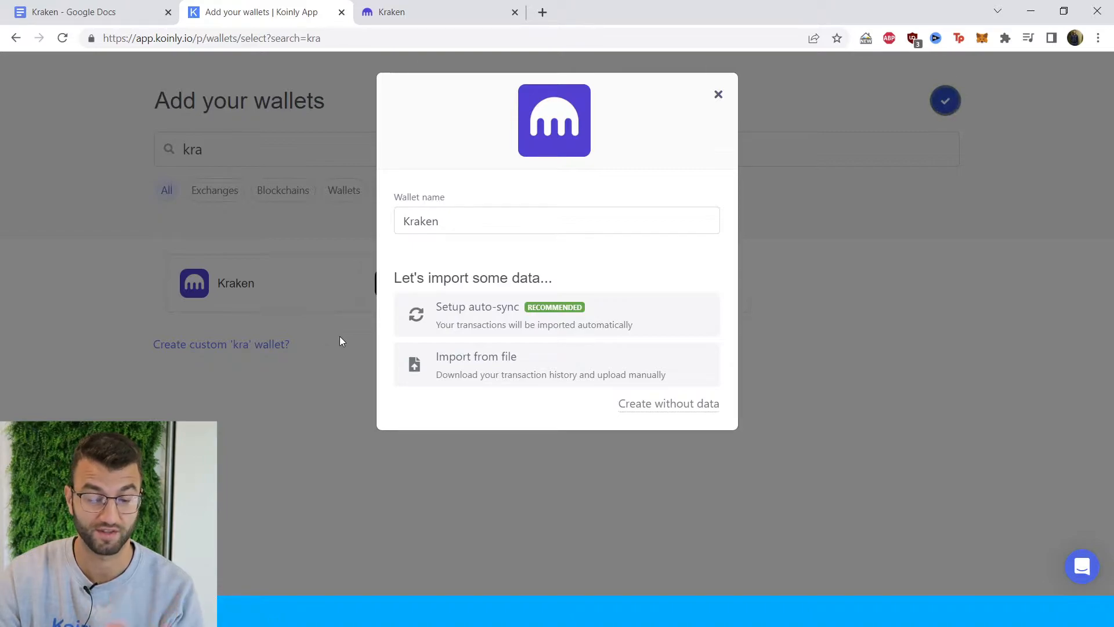
mouse_move(462, 321)
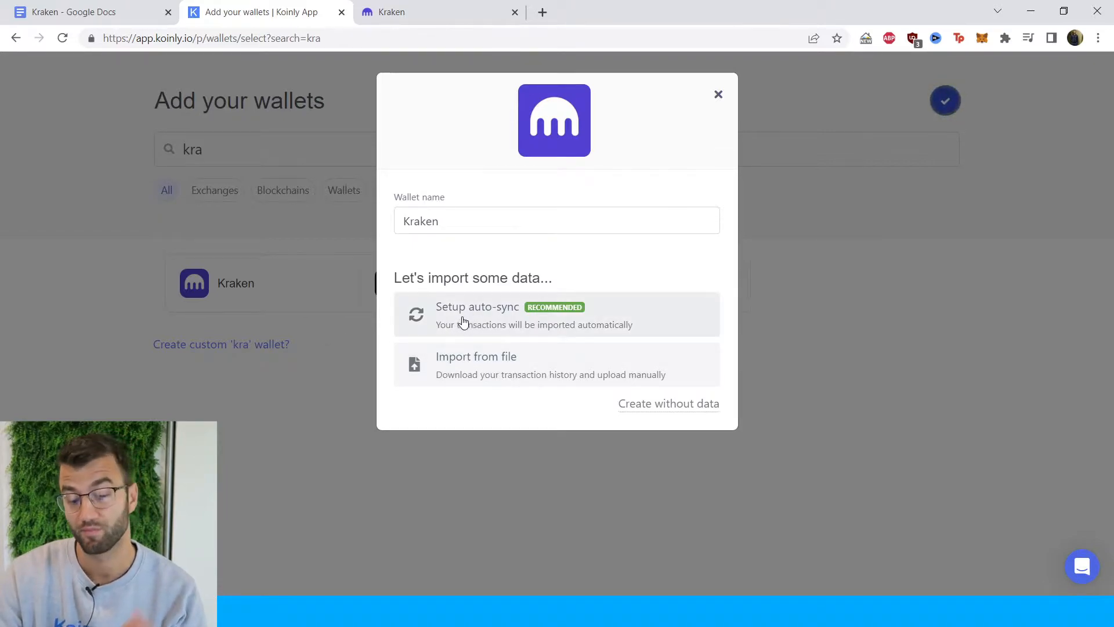
mouse_move(467, 335)
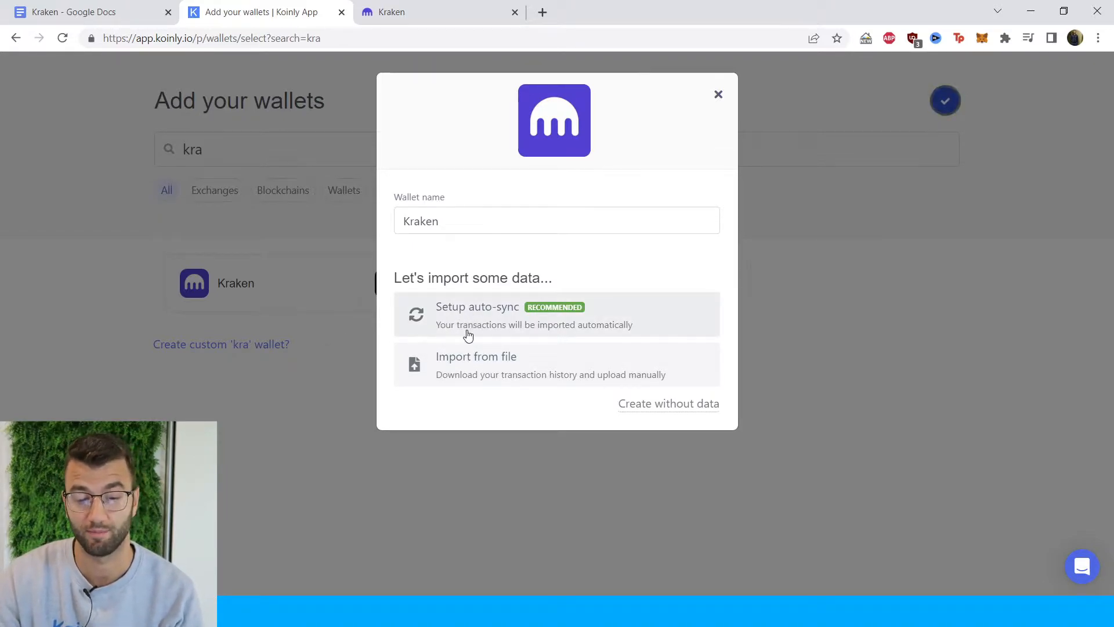
Choose Kraken auto-sync to bring up the API key and secret form.
left_click(477, 314)
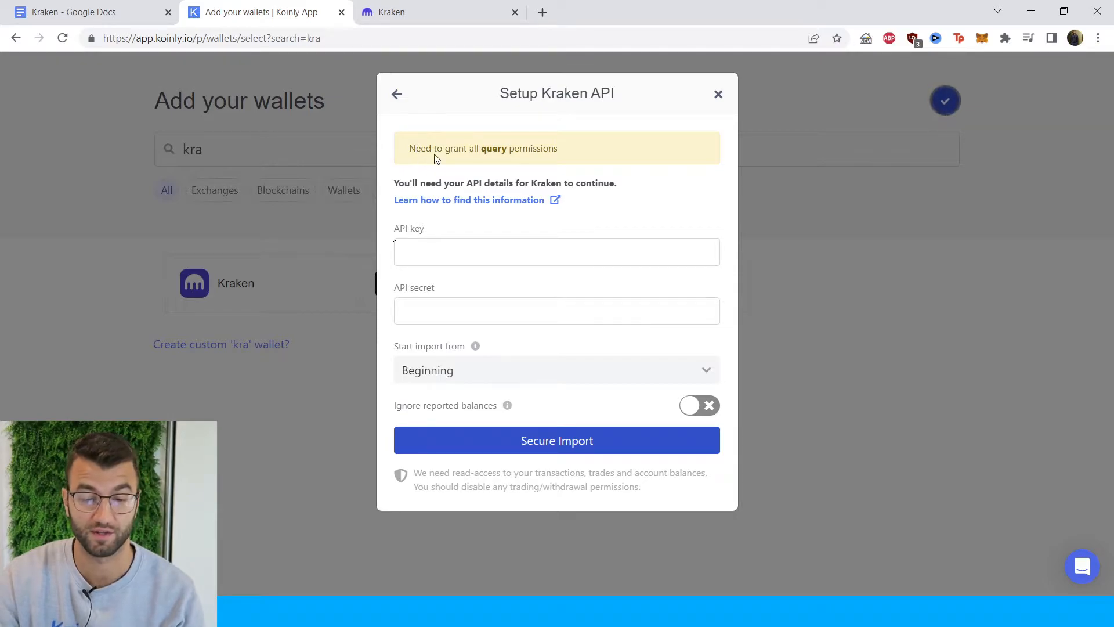
mouse_move(569, 170)
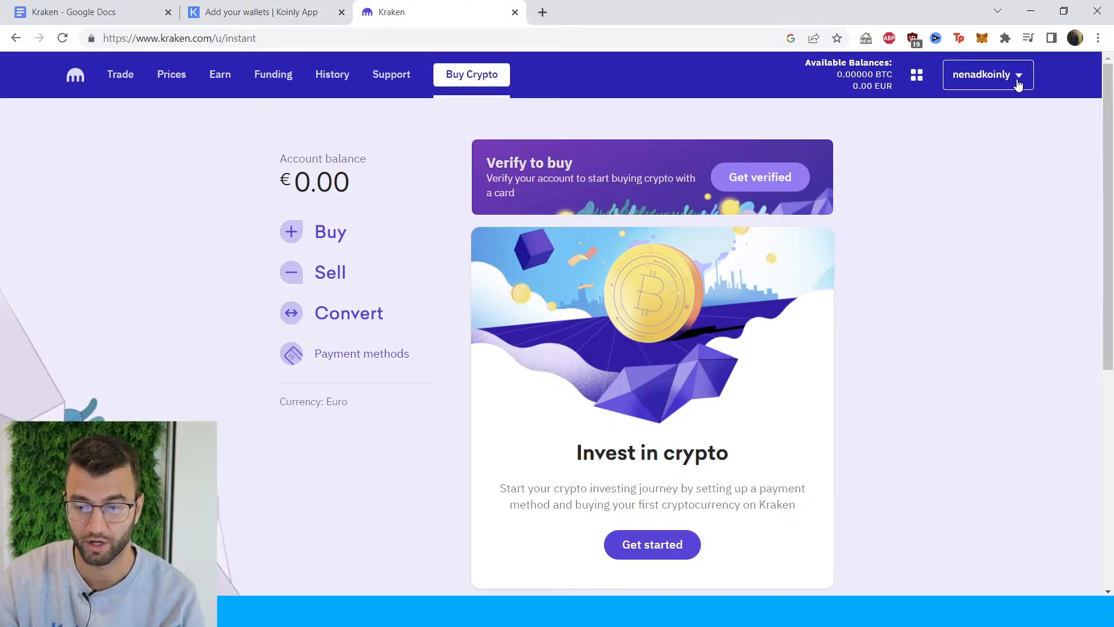
Remove the existing Kraken API key under Security > API and start a new key.
left_click(986, 75)
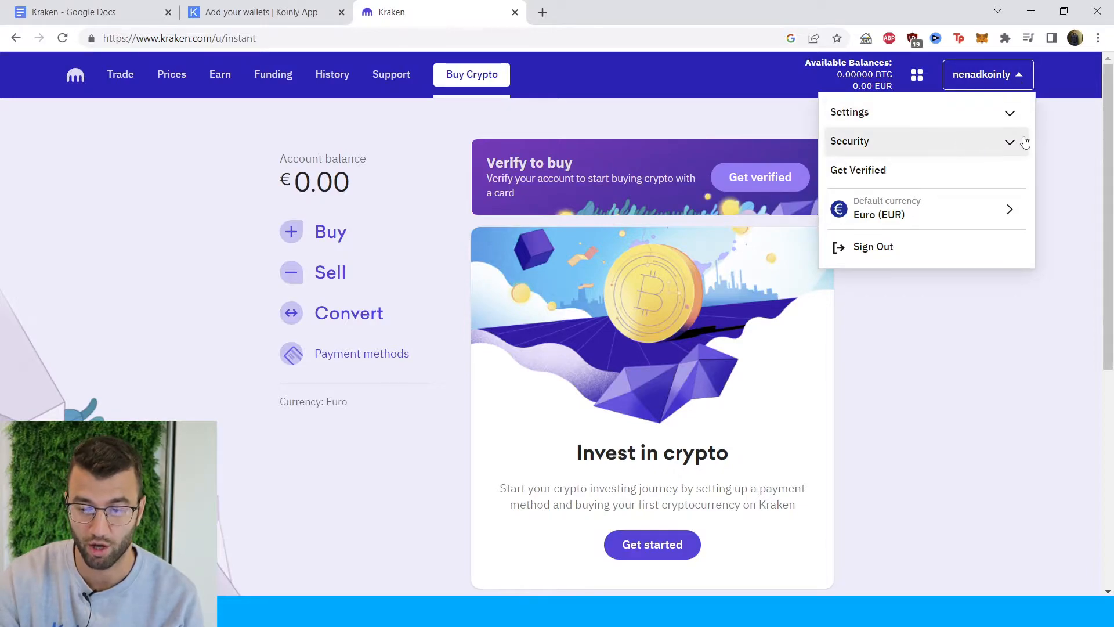
left_click(850, 141)
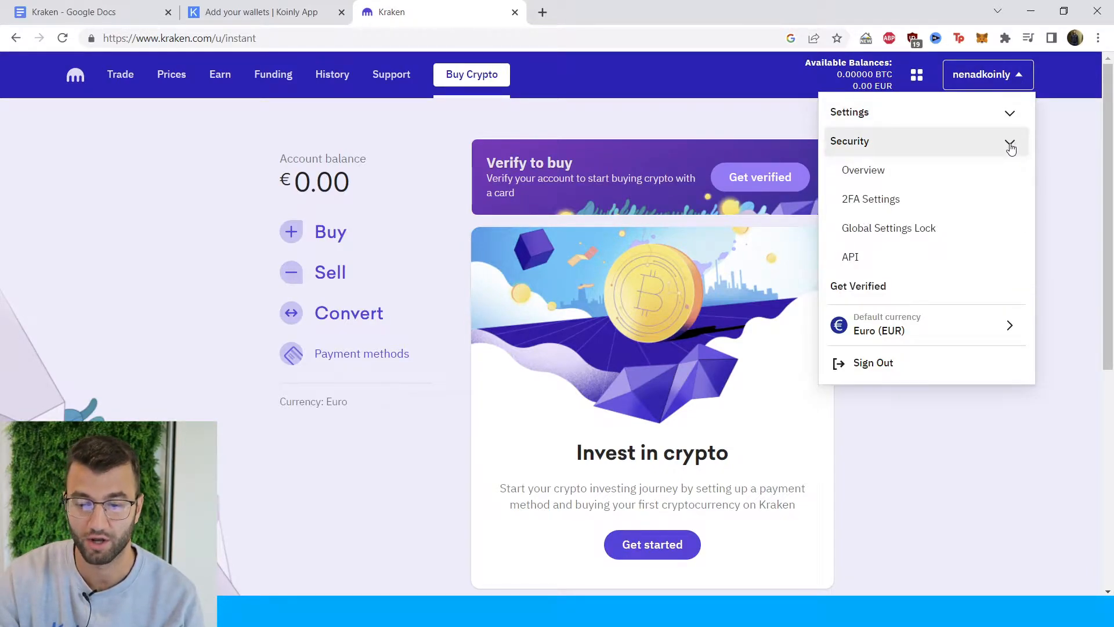
mouse_move(917, 199)
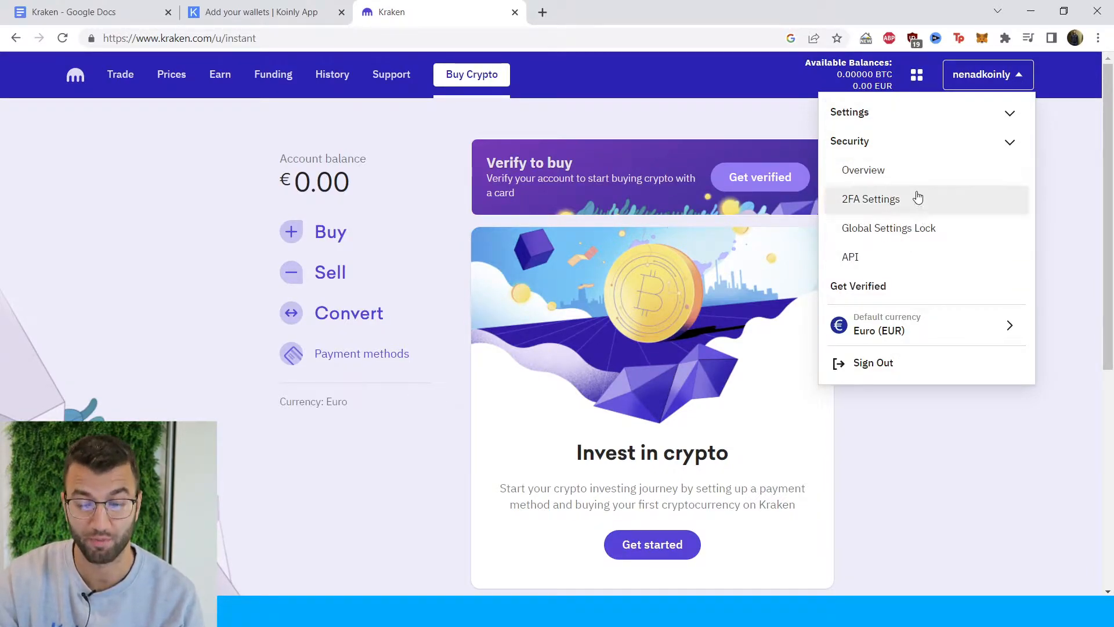
left_click(850, 257)
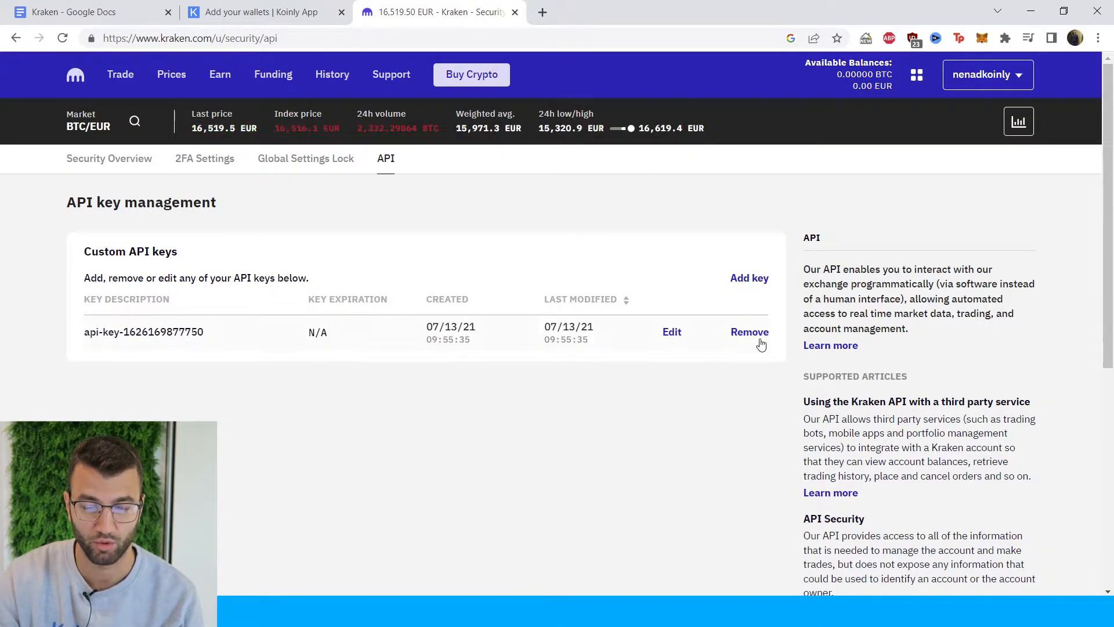
left_click(750, 332)
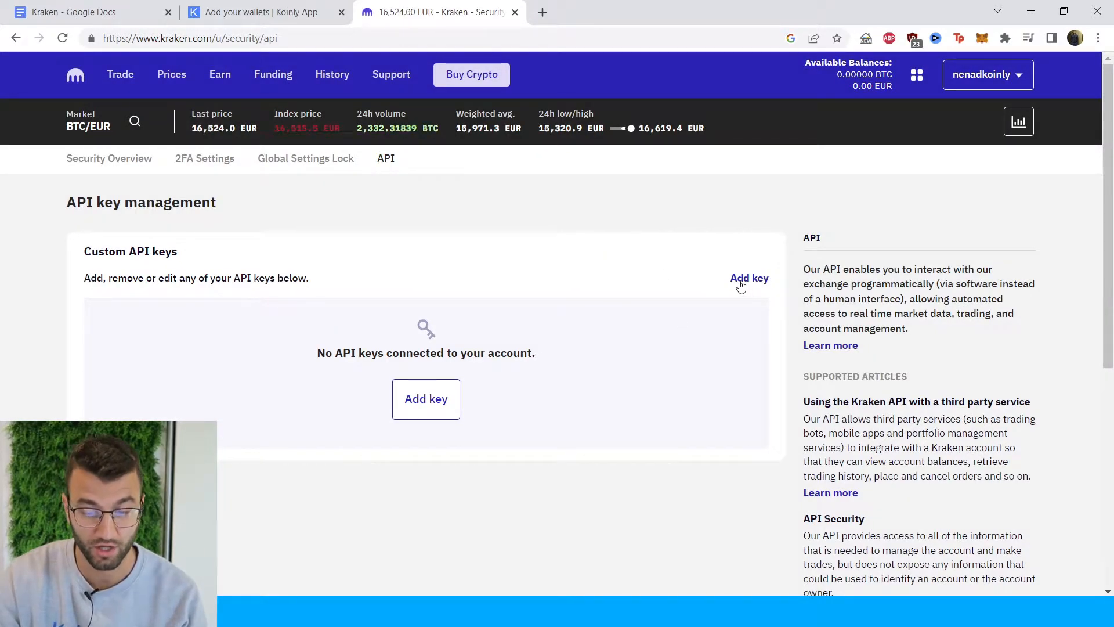
left_click(749, 278)
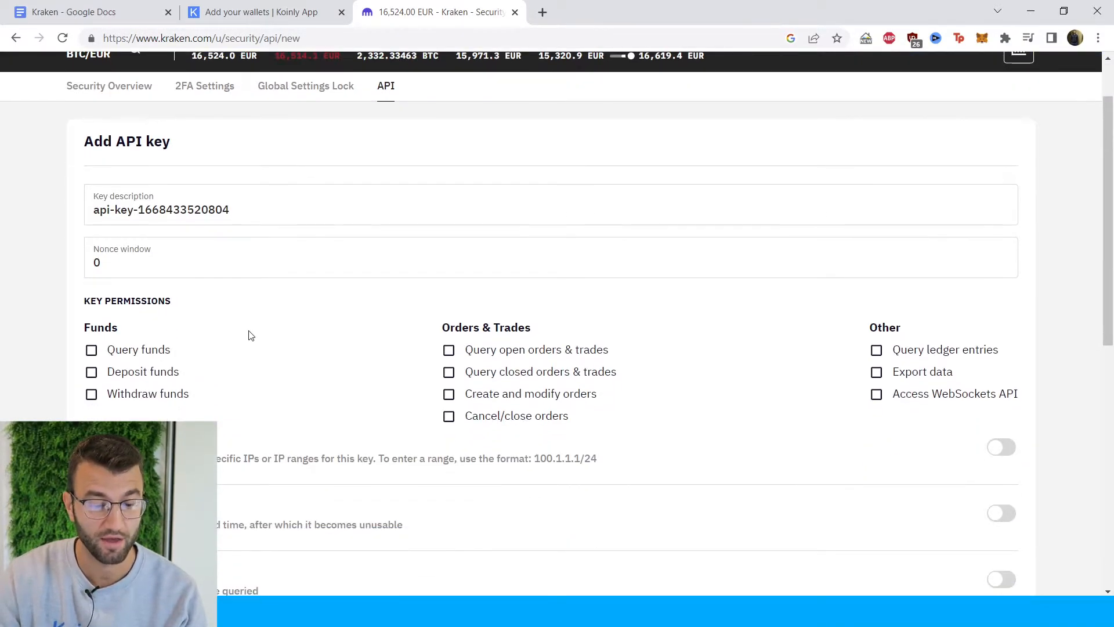
Generate the Kraken API key with query and export permissions, then copy it.
scroll("down", 3)
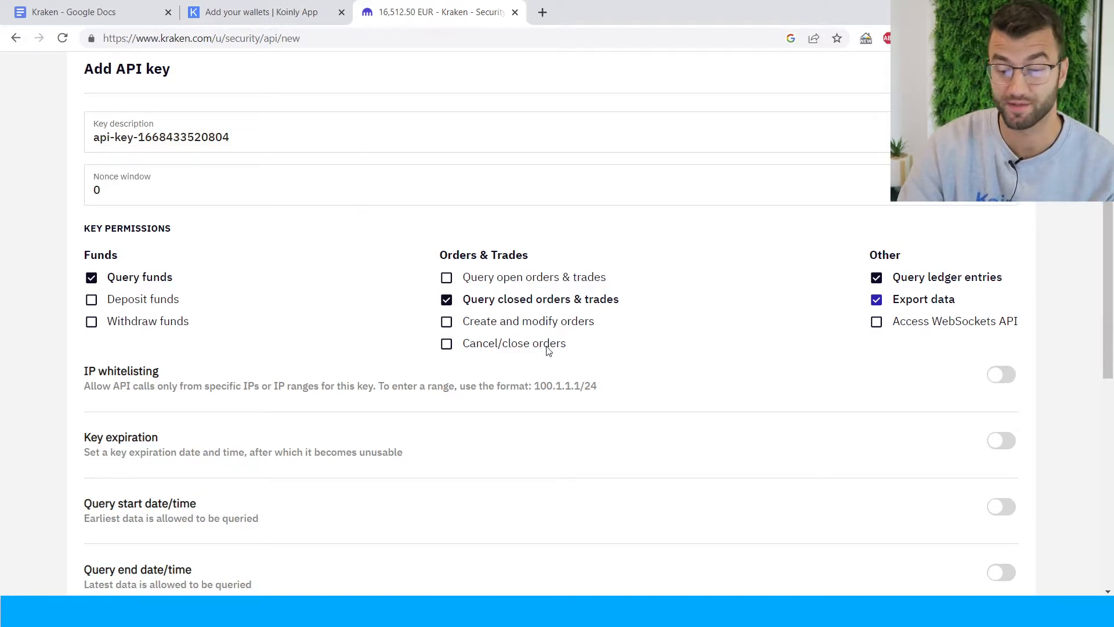
mouse_move(667, 355)
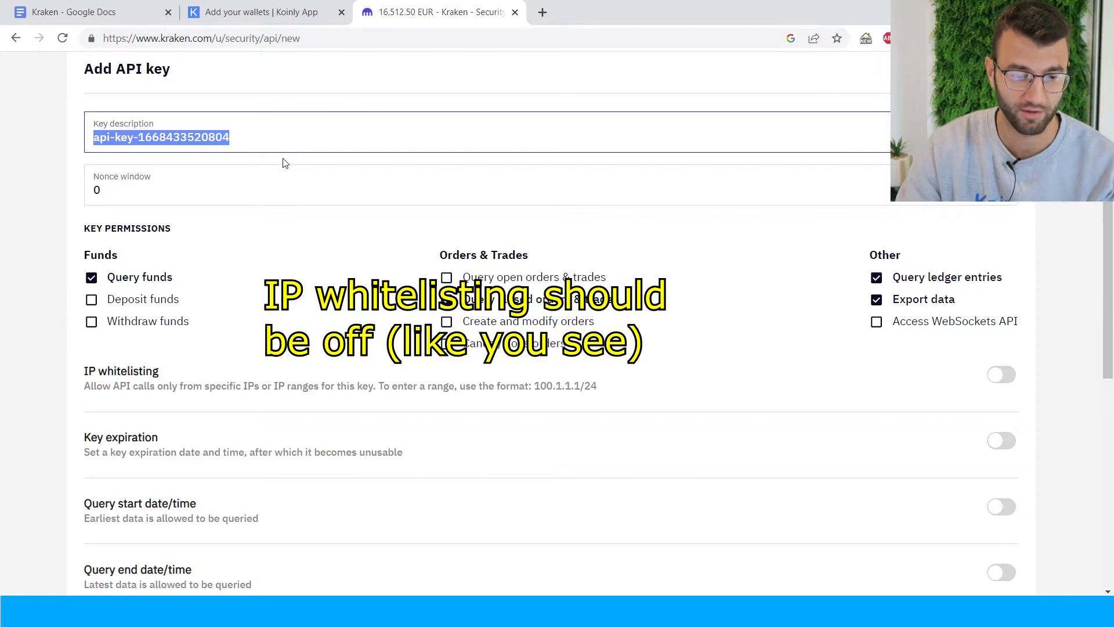
mouse_move(199, 307)
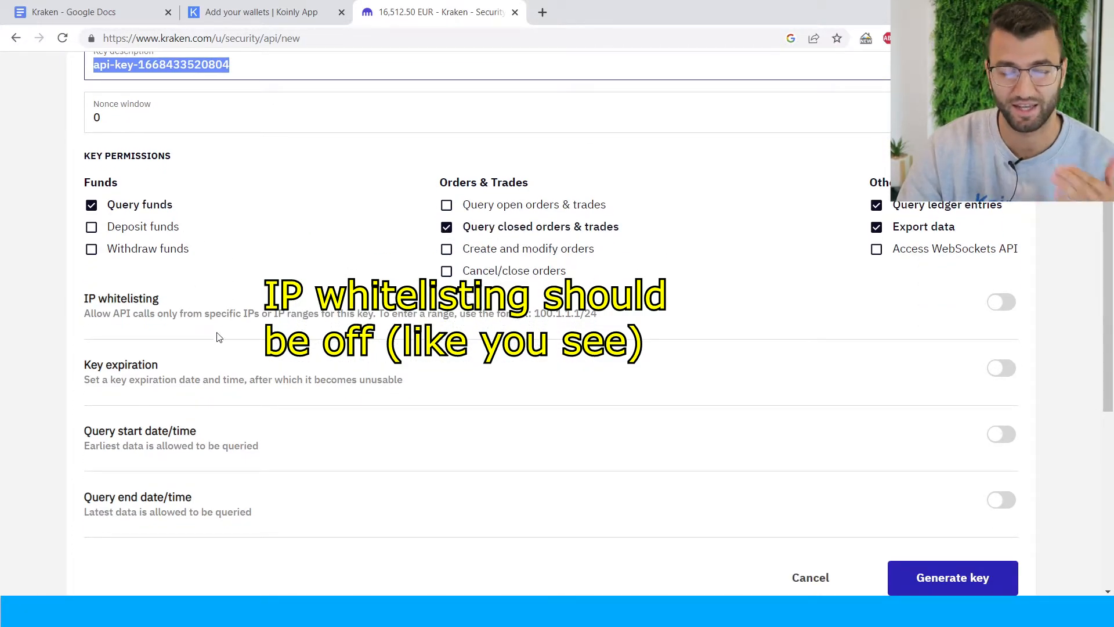
mouse_move(230, 459)
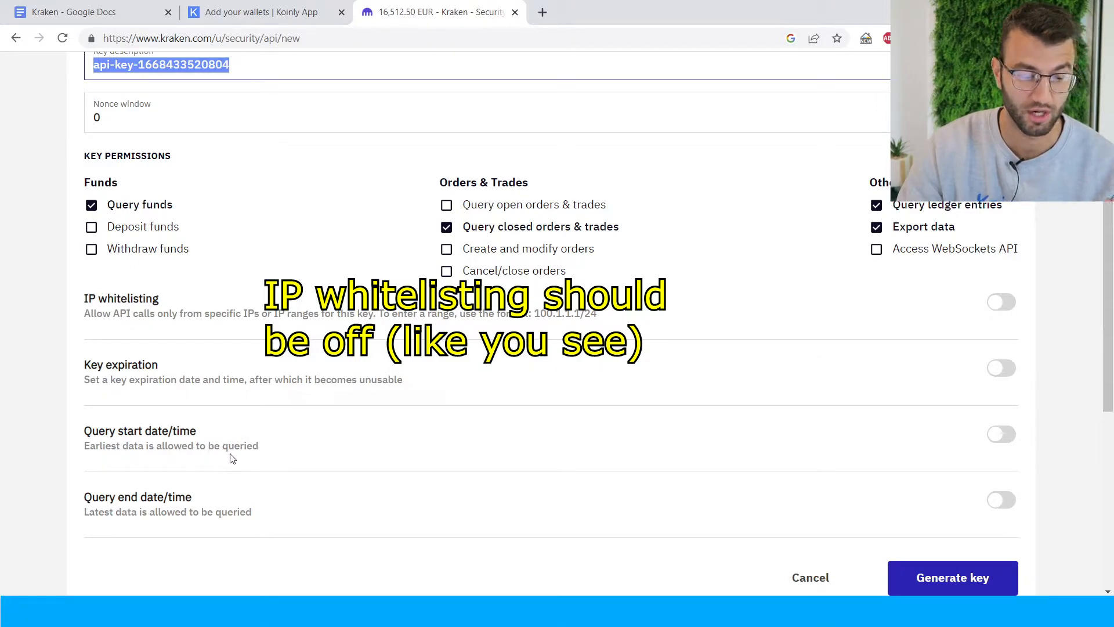
mouse_move(234, 507)
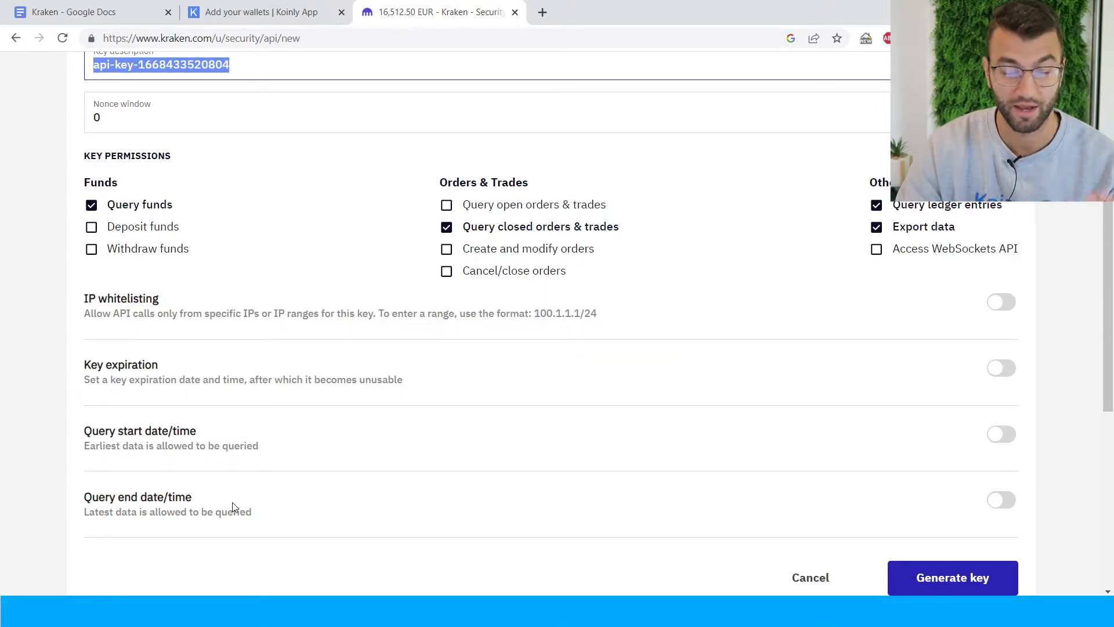
mouse_move(187, 357)
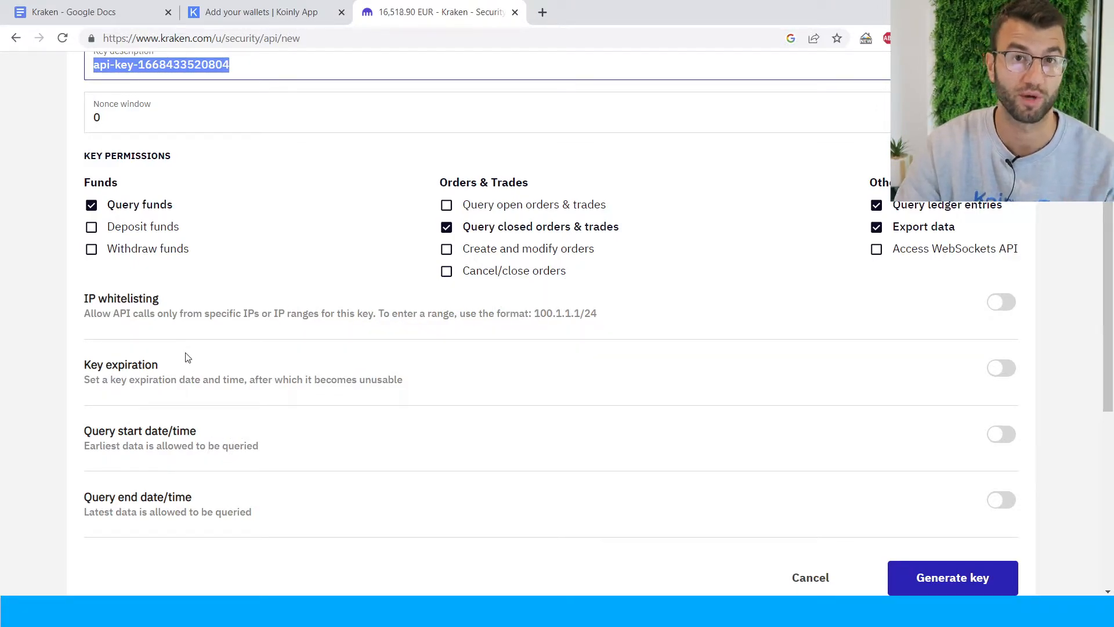
mouse_move(329, 406)
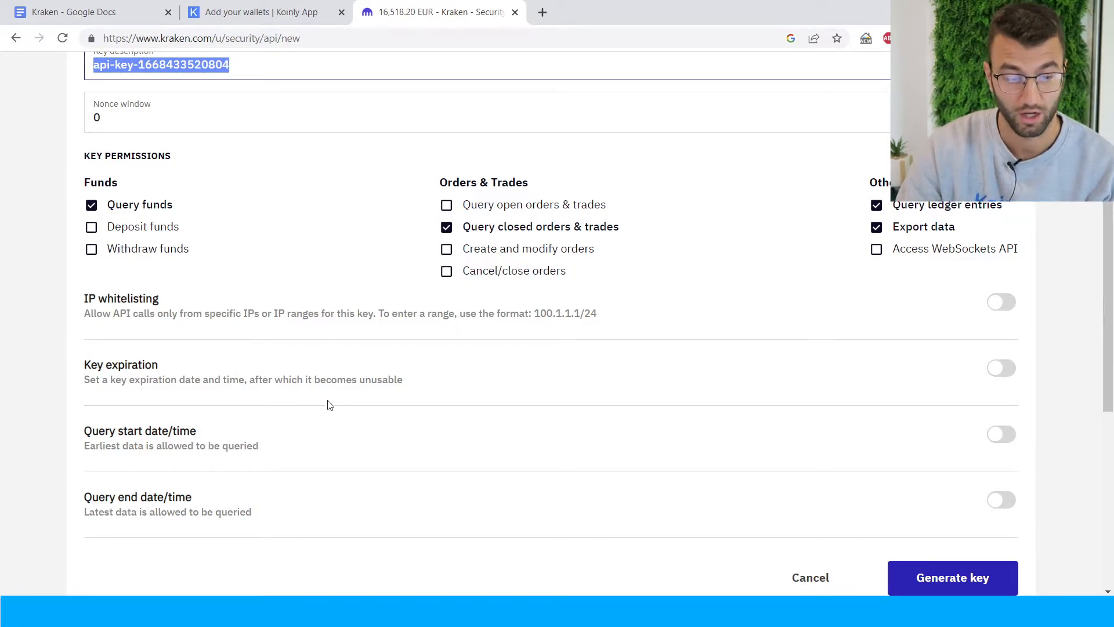
scroll("down", 3)
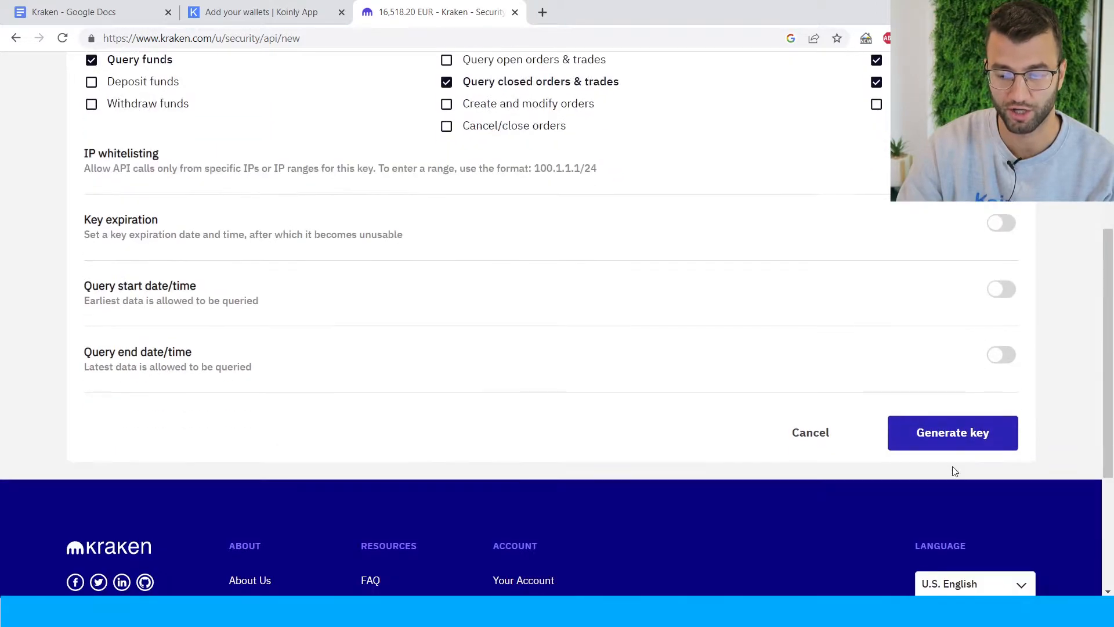
left_click(952, 432)
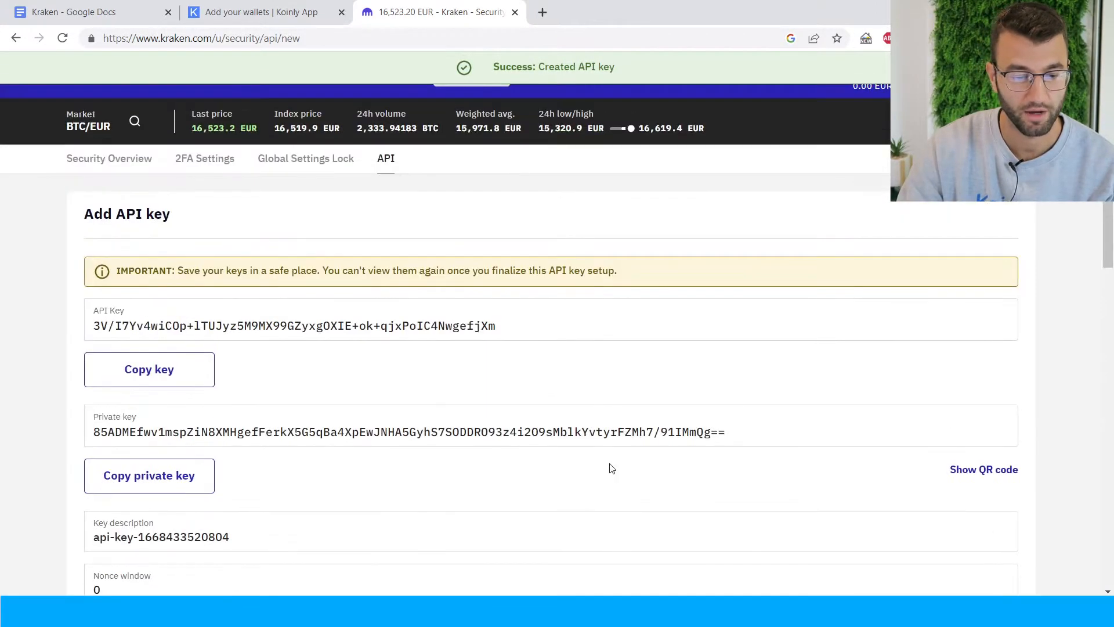
left_click_drag(277, 325, 496, 325)
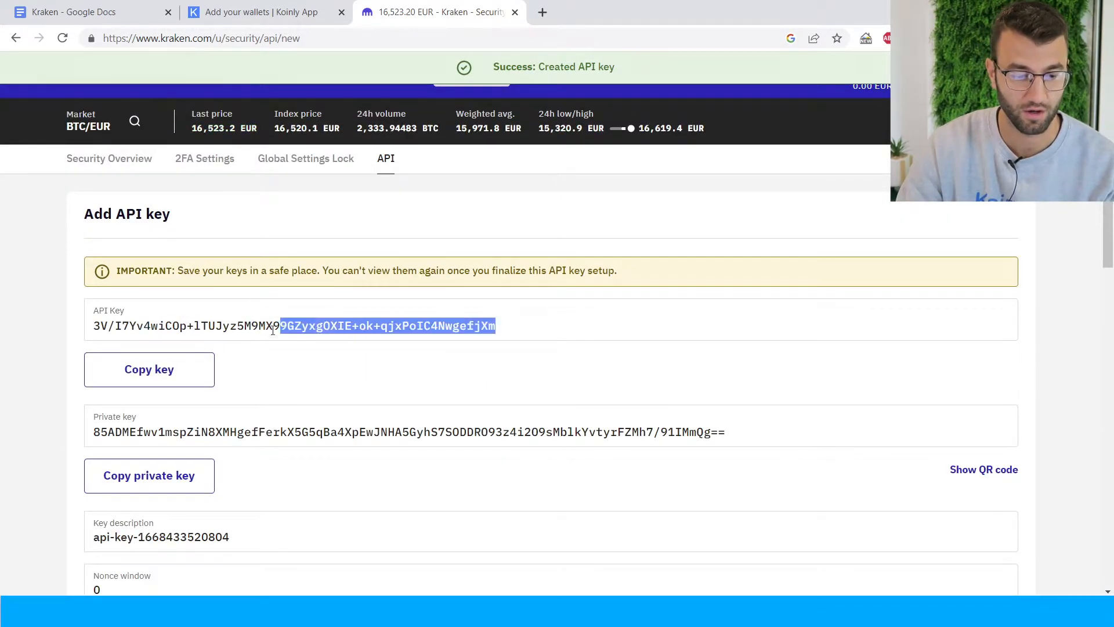
left_click(263, 12)
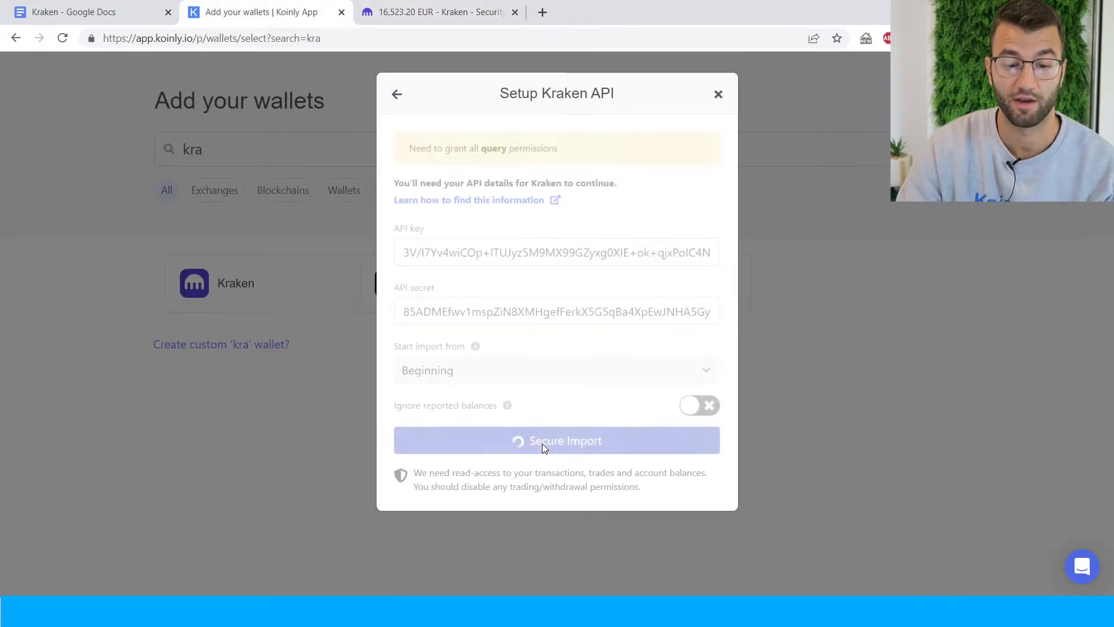
Run Secure Import with the entered Kraken API key and secret.
left_click(556, 440)
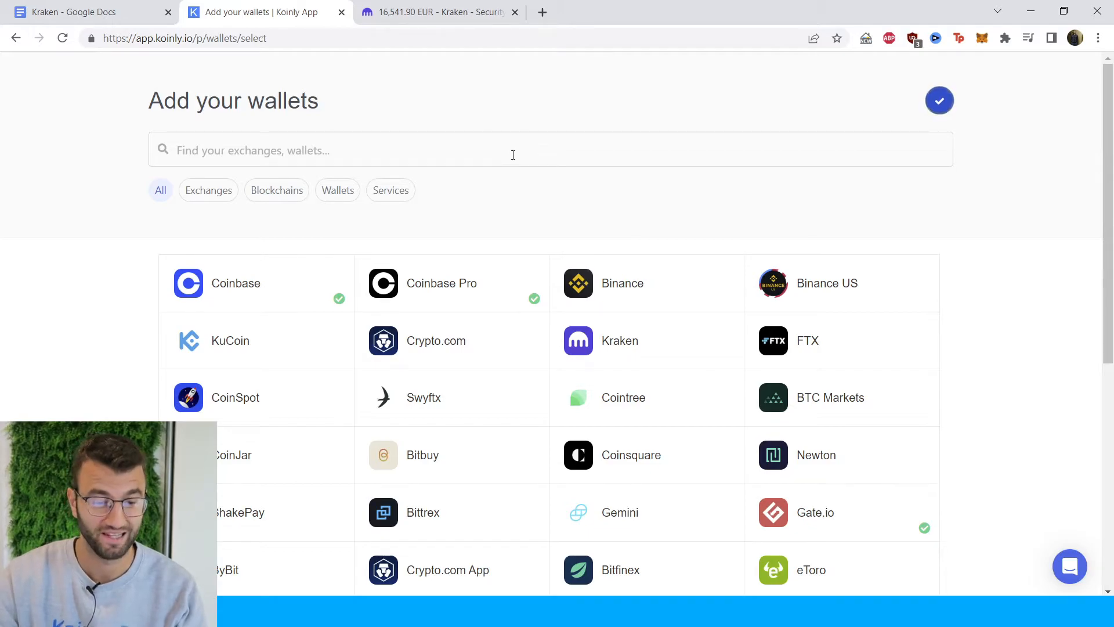
Search 'kra' for Kraken and choose Import from file.
type("kra")
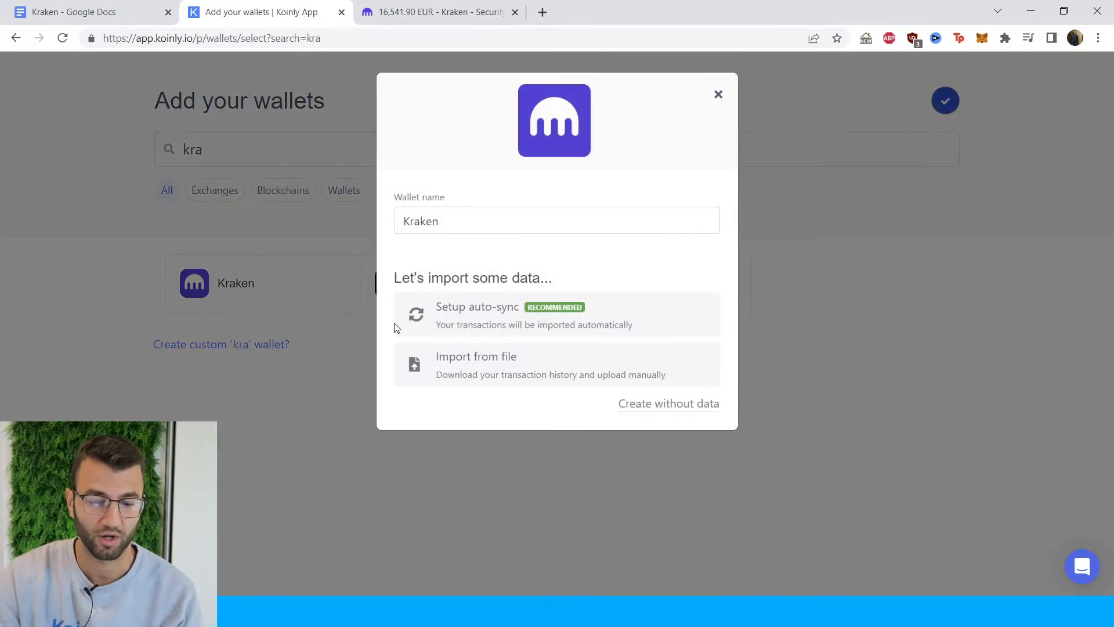
left_click(475, 364)
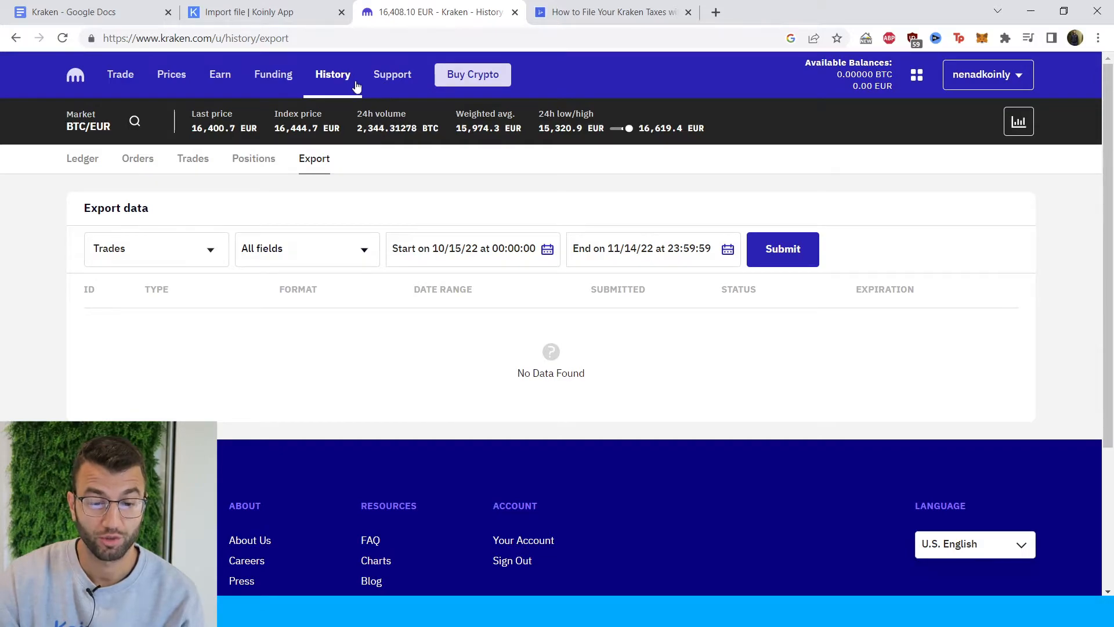
Go to Kraken History's Export tab and choose Ledgers as the report type.
left_click(82, 158)
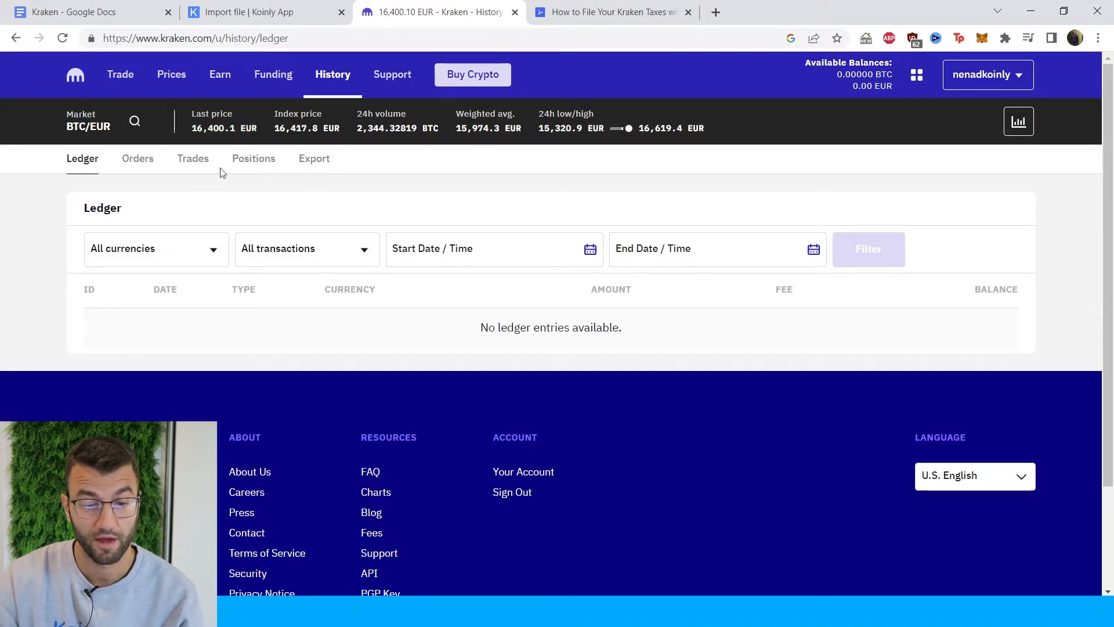
left_click(314, 158)
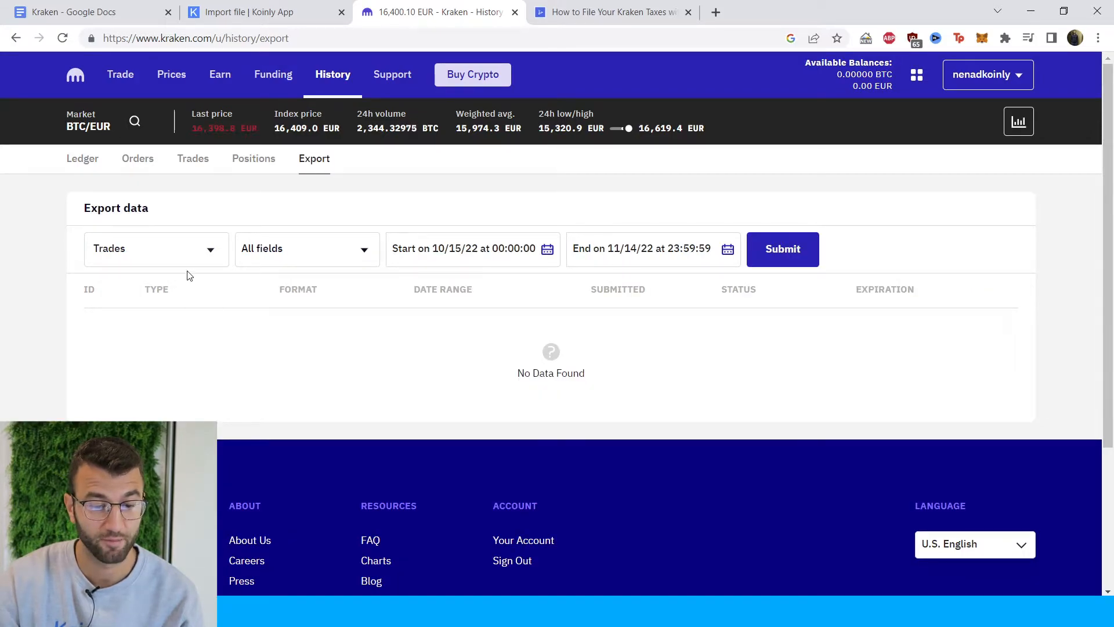
left_click(155, 248)
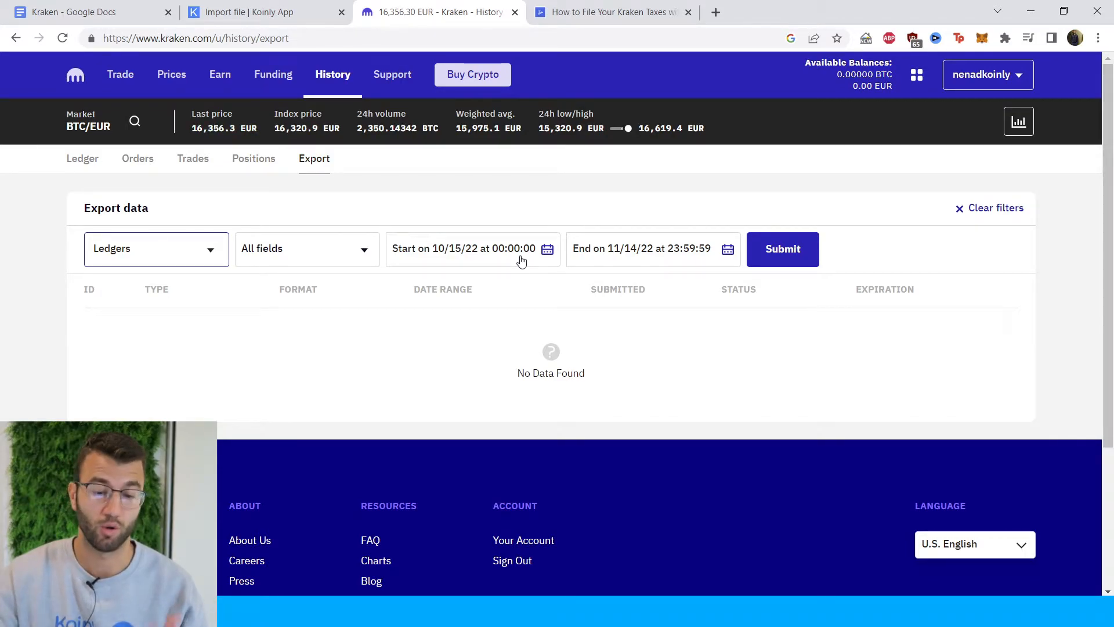
Set the ledger export to start 01/01/21 and end November 14, 2022.
left_click(465, 249)
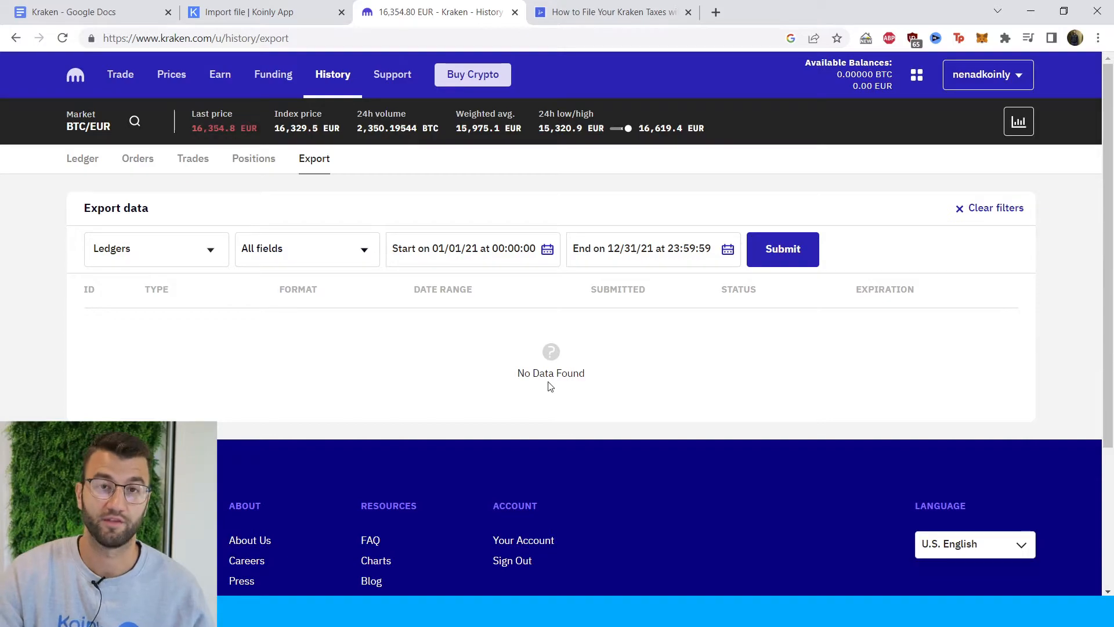
left_click(465, 248)
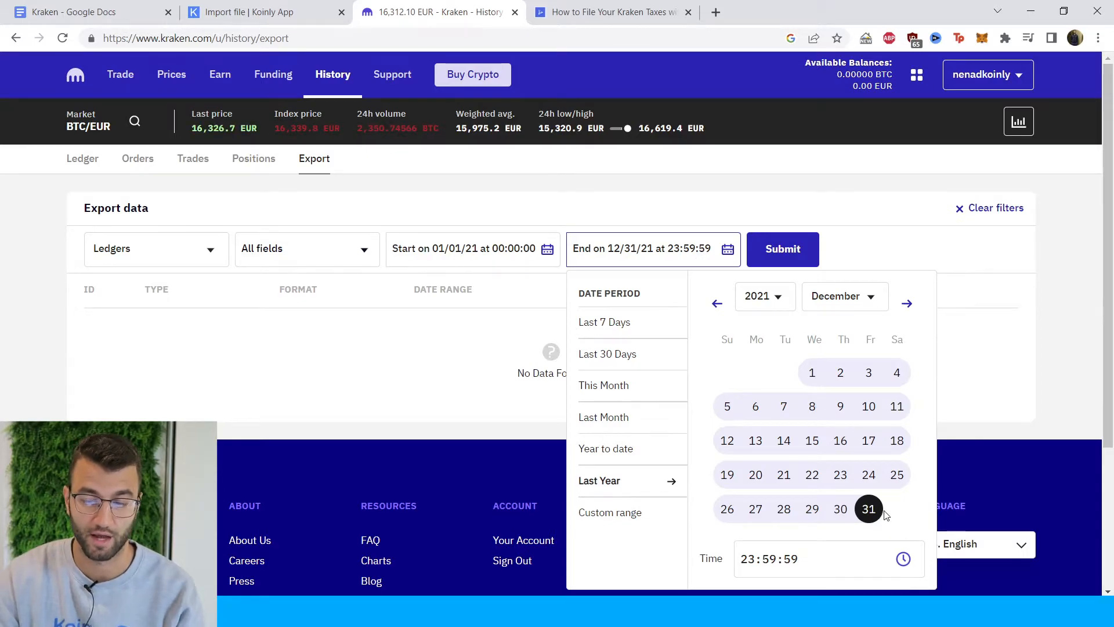
left_click(765, 295)
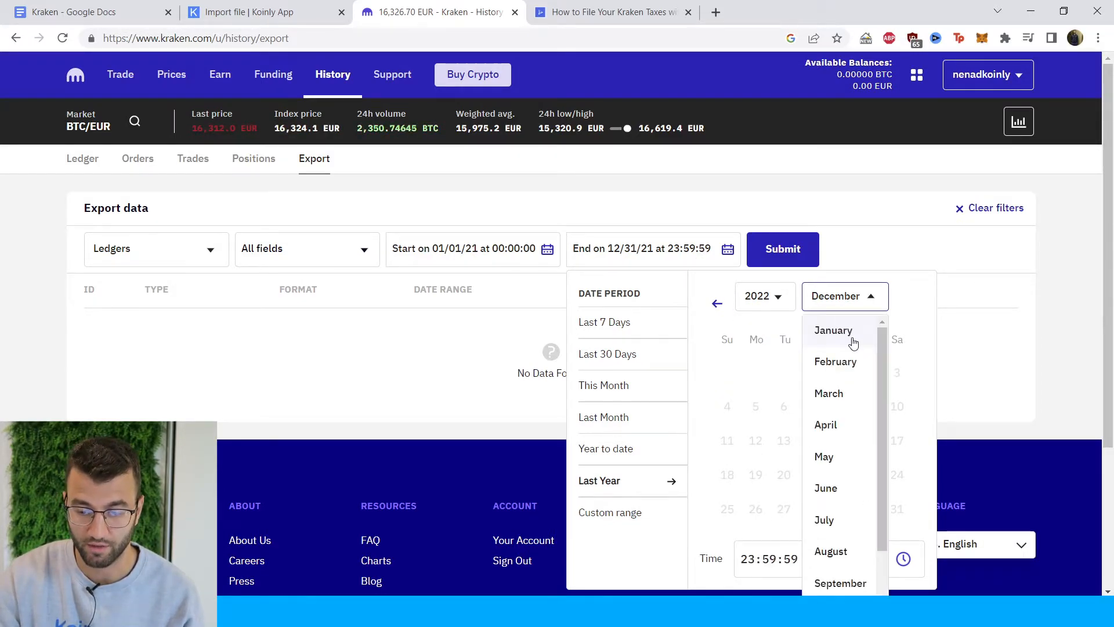
scroll("down", 3)
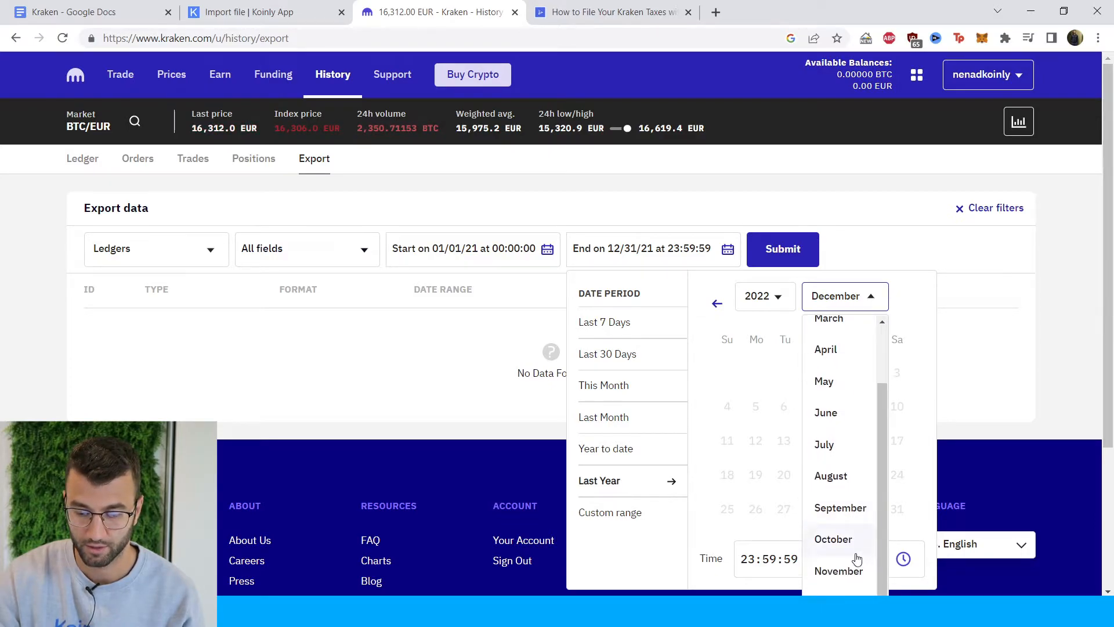
left_click(839, 569)
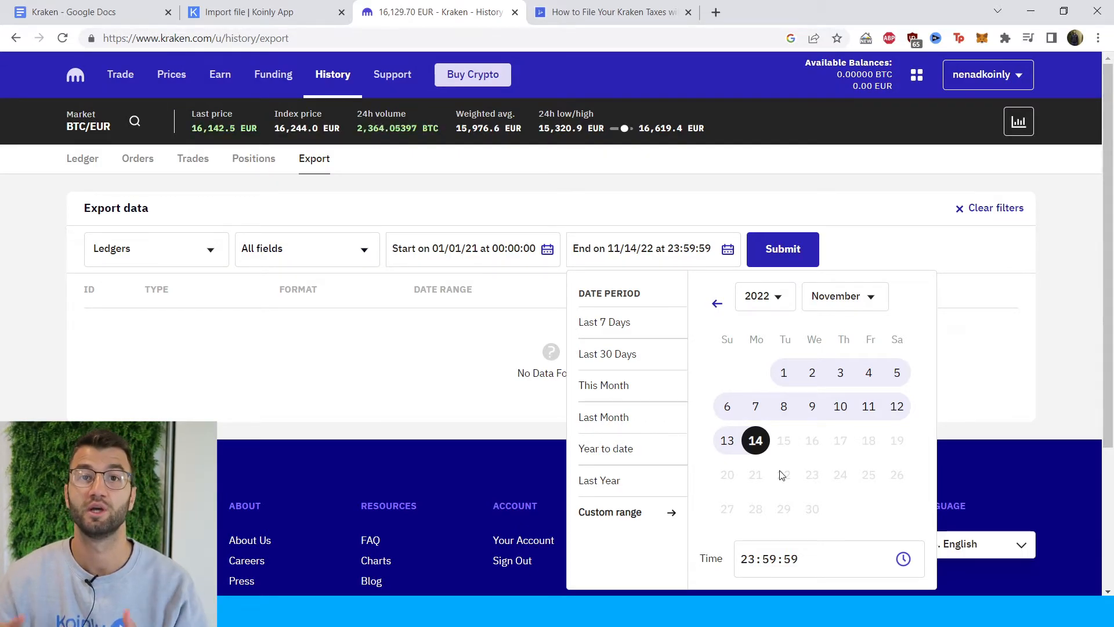
mouse_move(858, 325)
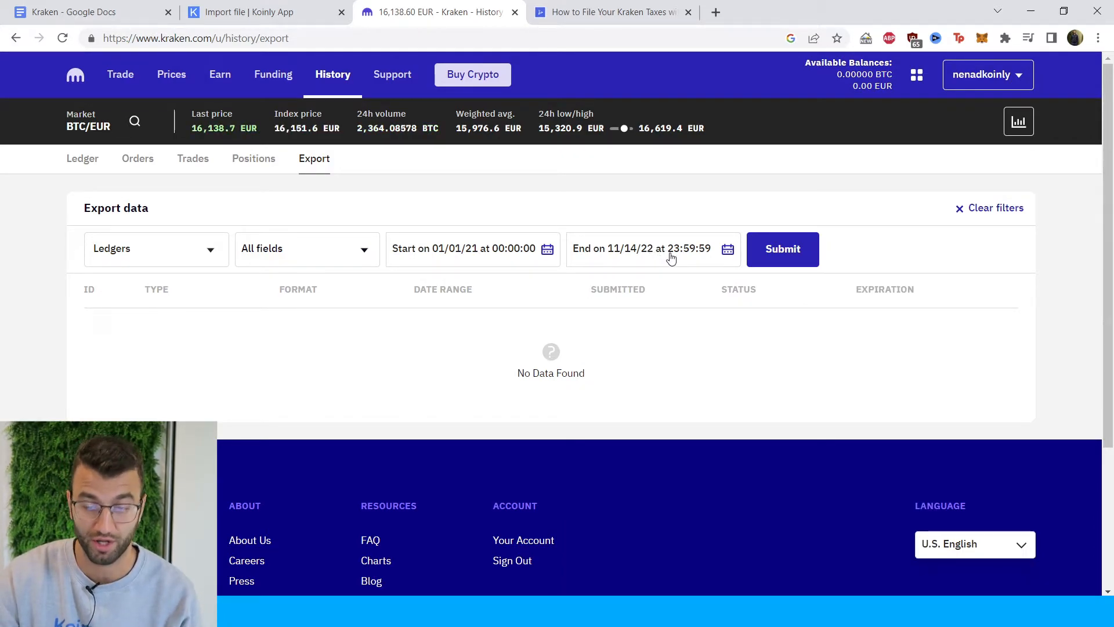
Submit the Ledgers export, then download the processed ledgers.csv report.
left_click(782, 249)
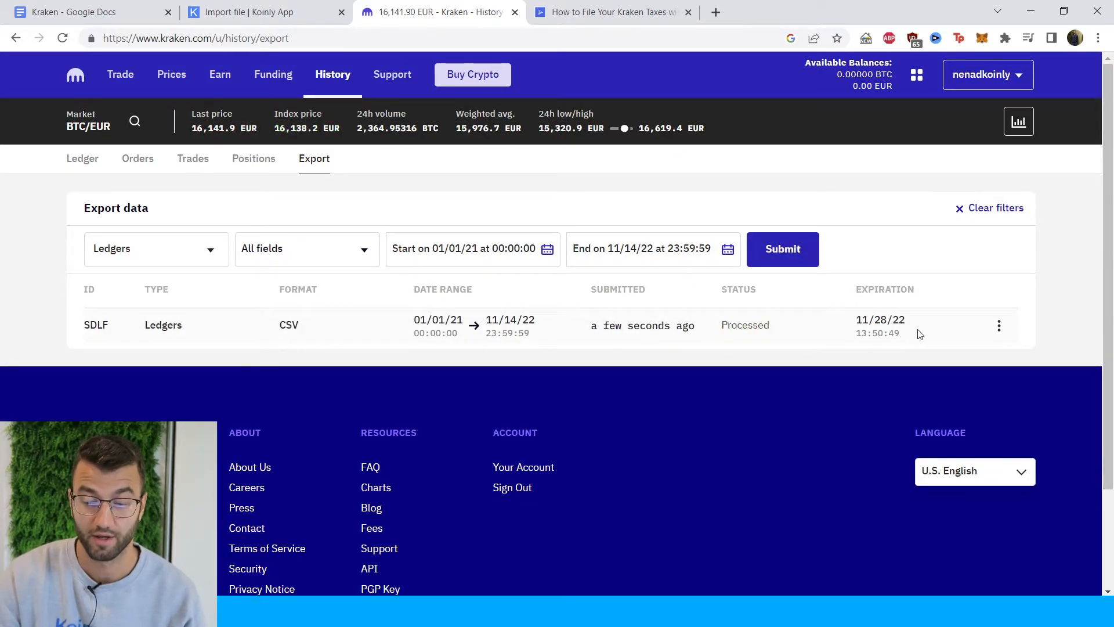
double_click(745, 325)
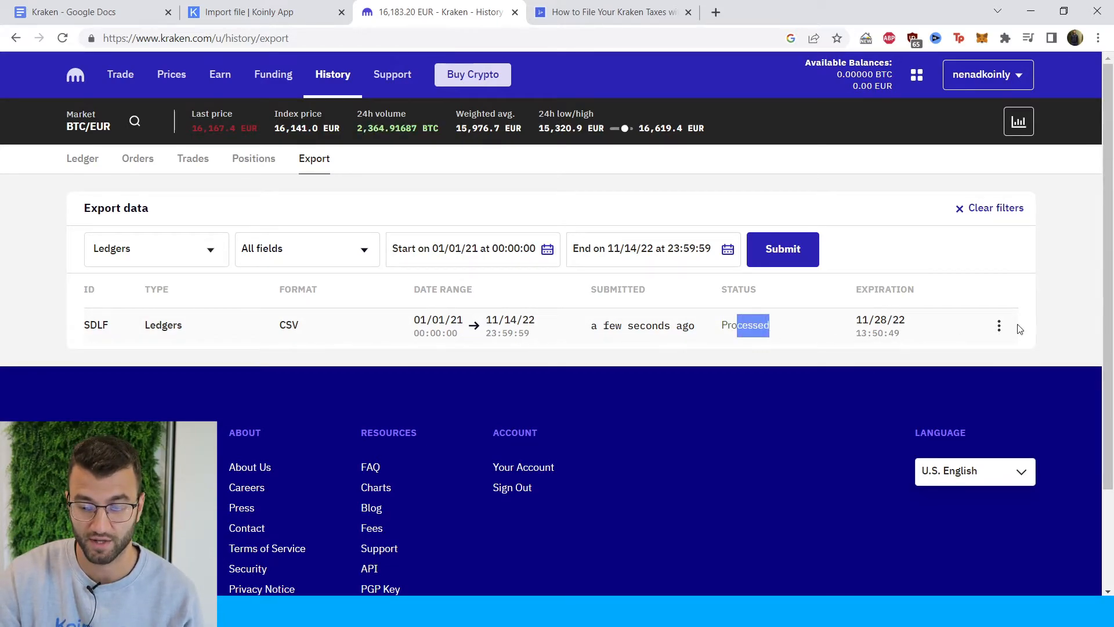
left_click(998, 325)
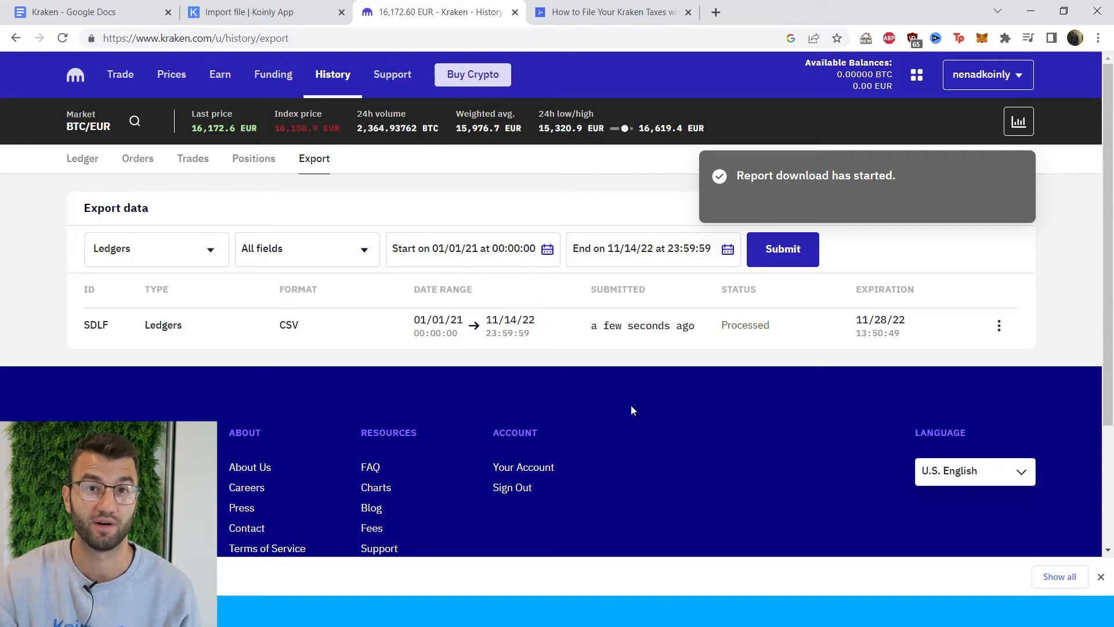
left_click(256, 12)
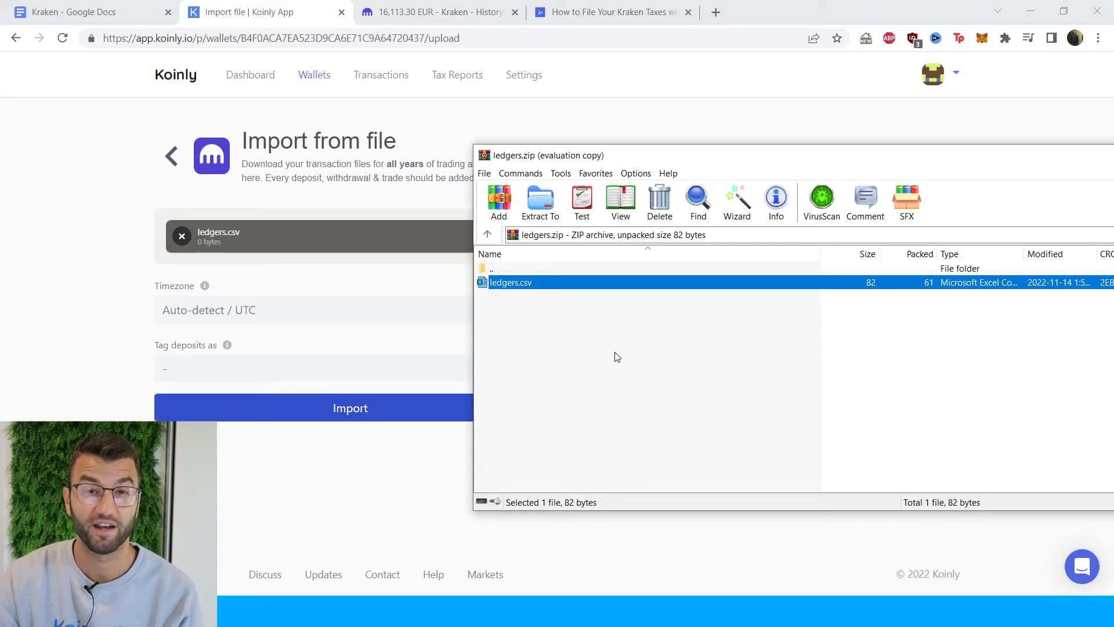
mouse_move(604, 358)
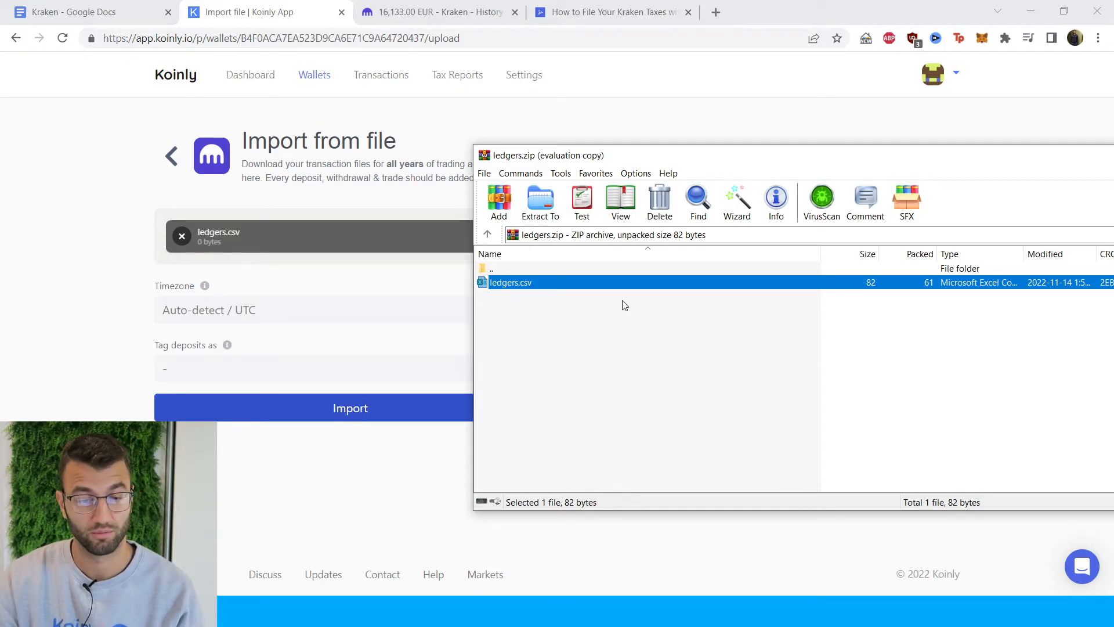
mouse_move(595, 358)
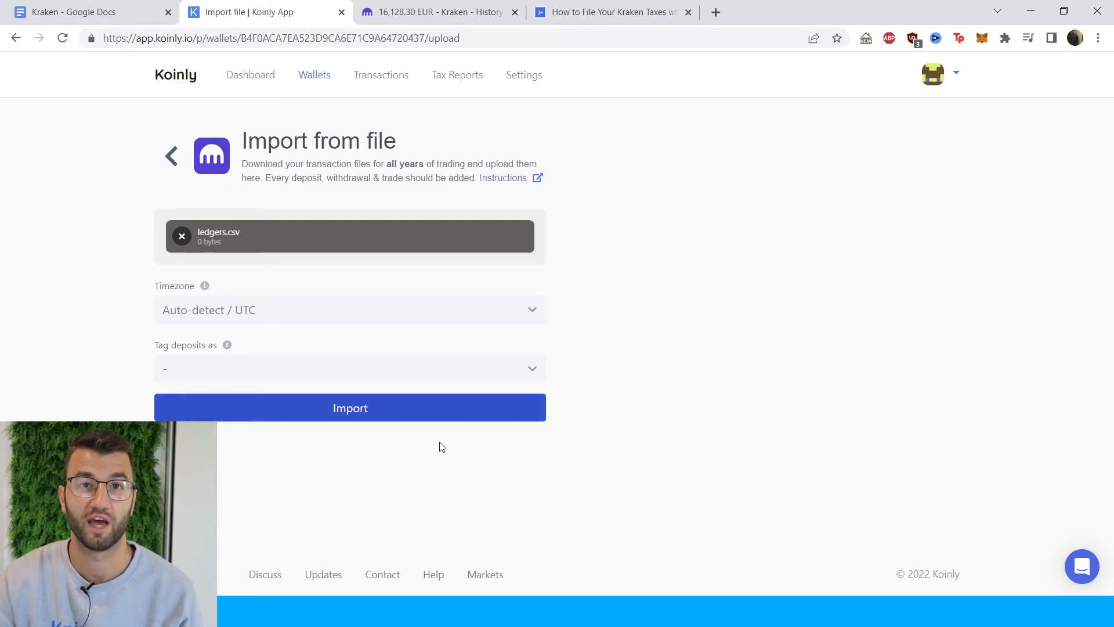
mouse_move(450, 510)
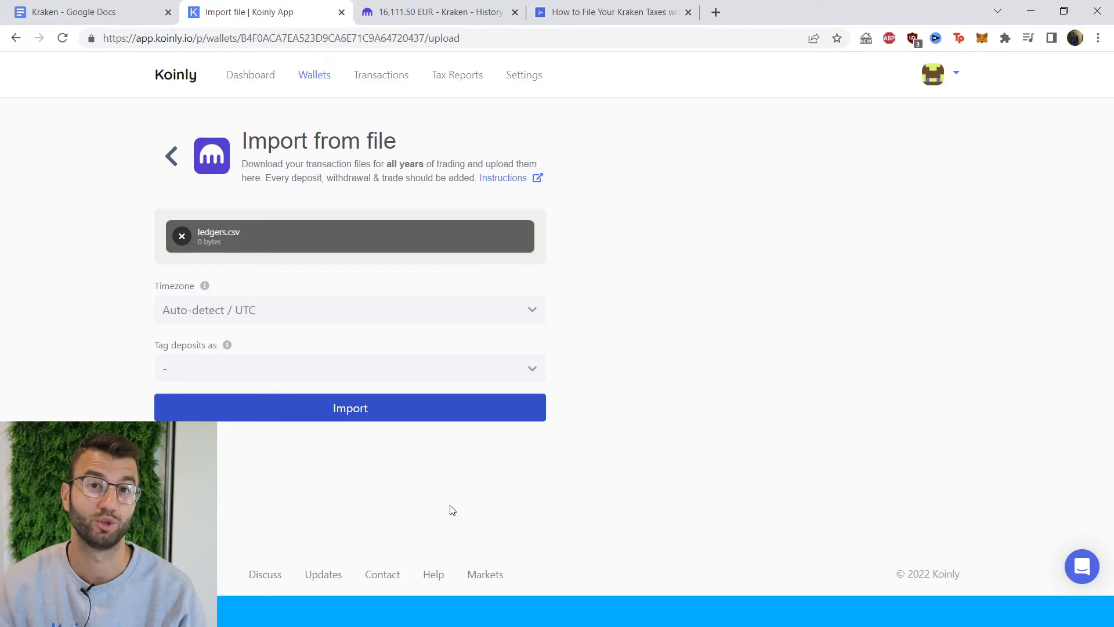
Import ledgers.csv, scroll the transaction list, and dismiss the update notice.
left_click(350, 408)
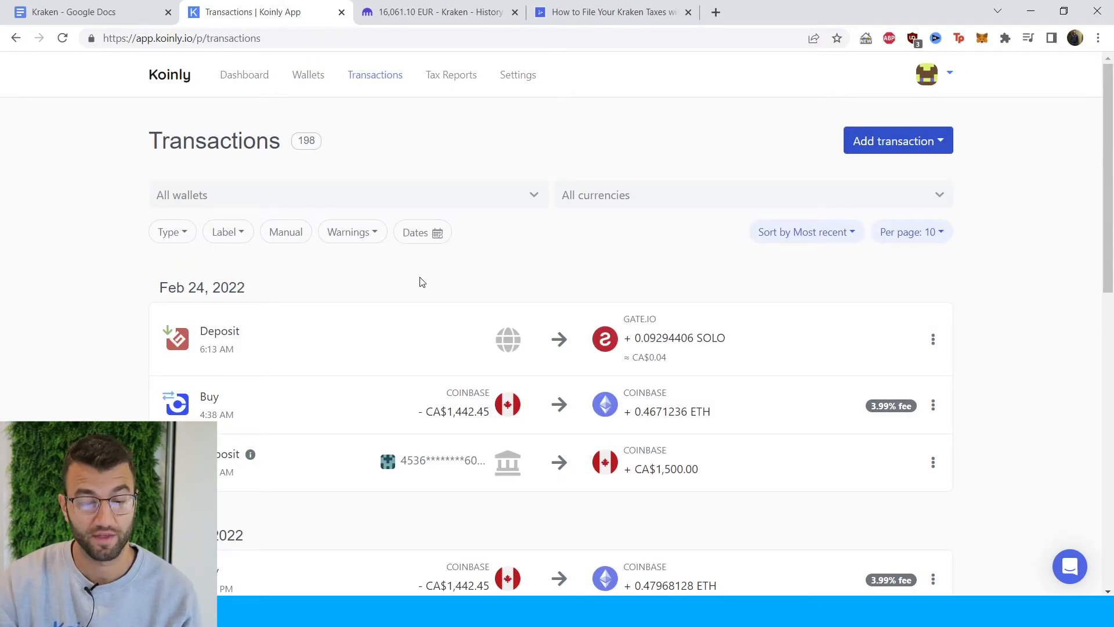
scroll("down", 3)
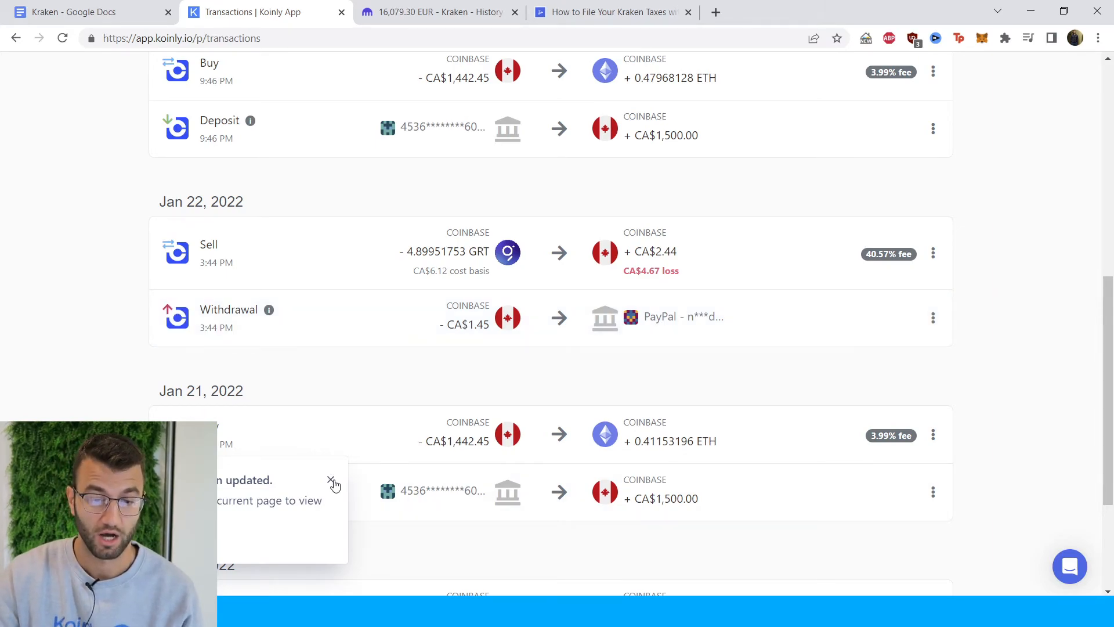
left_click(458, 75)
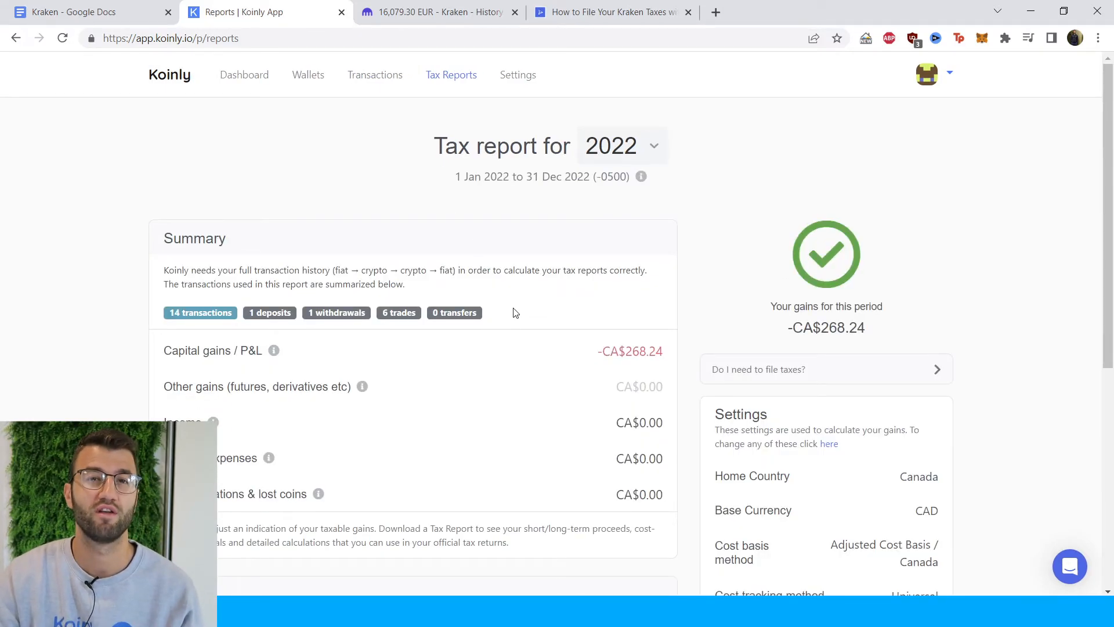
mouse_move(500, 342)
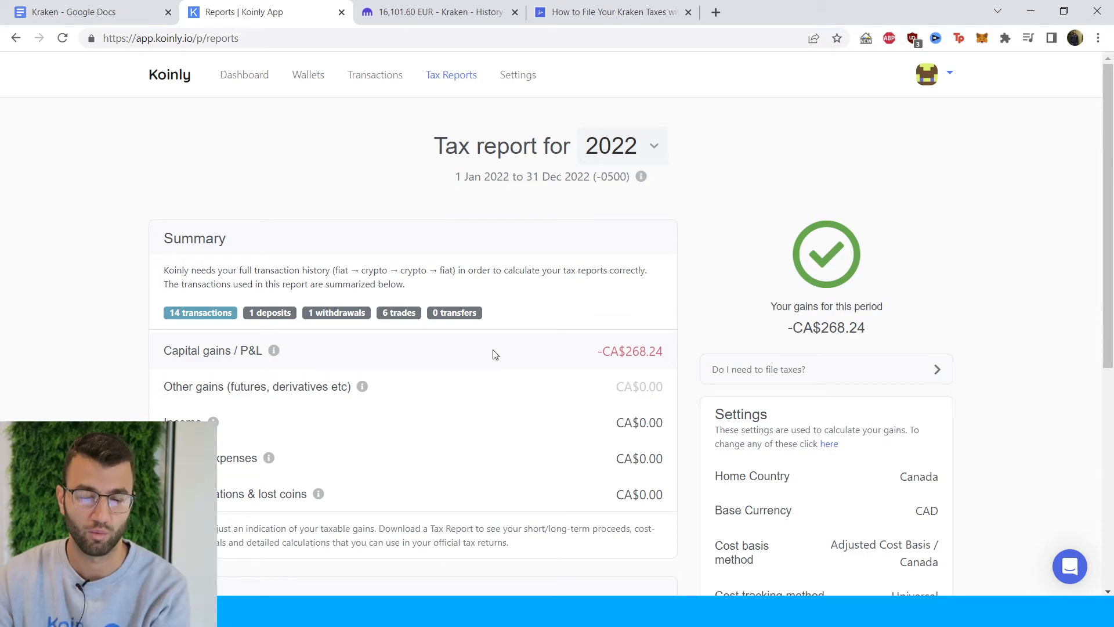
Scroll through the 2022 tax report summary showing -CA$268.24 capital gains.
scroll("down", 3)
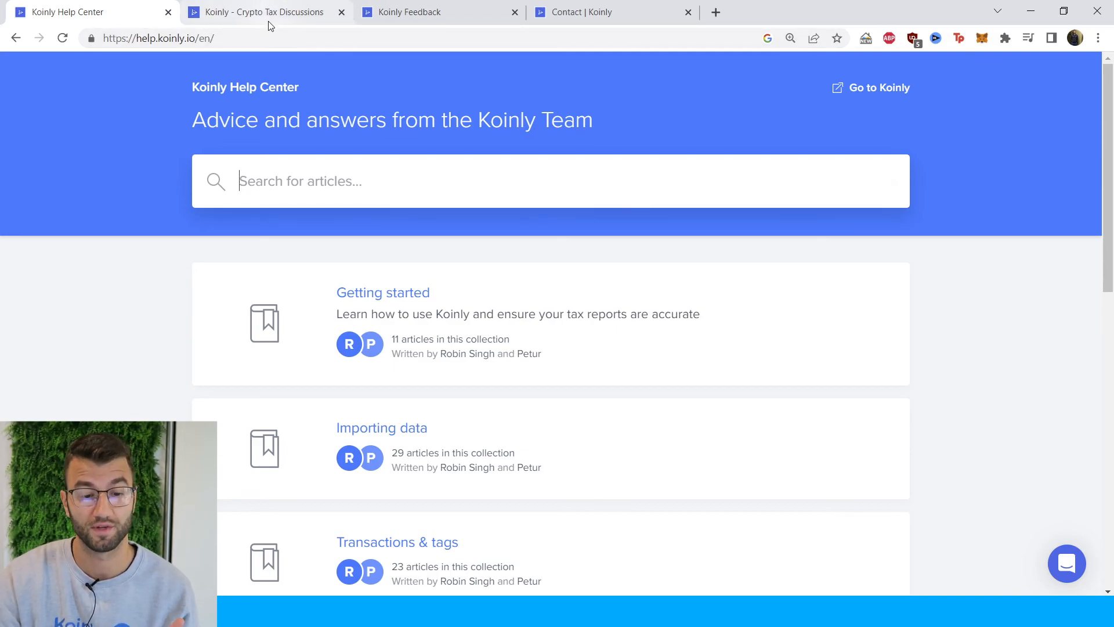
Visit the Koinly Crypto Tax Discussions forum, then the Koinly Feedback roadmap.
left_click(263, 12)
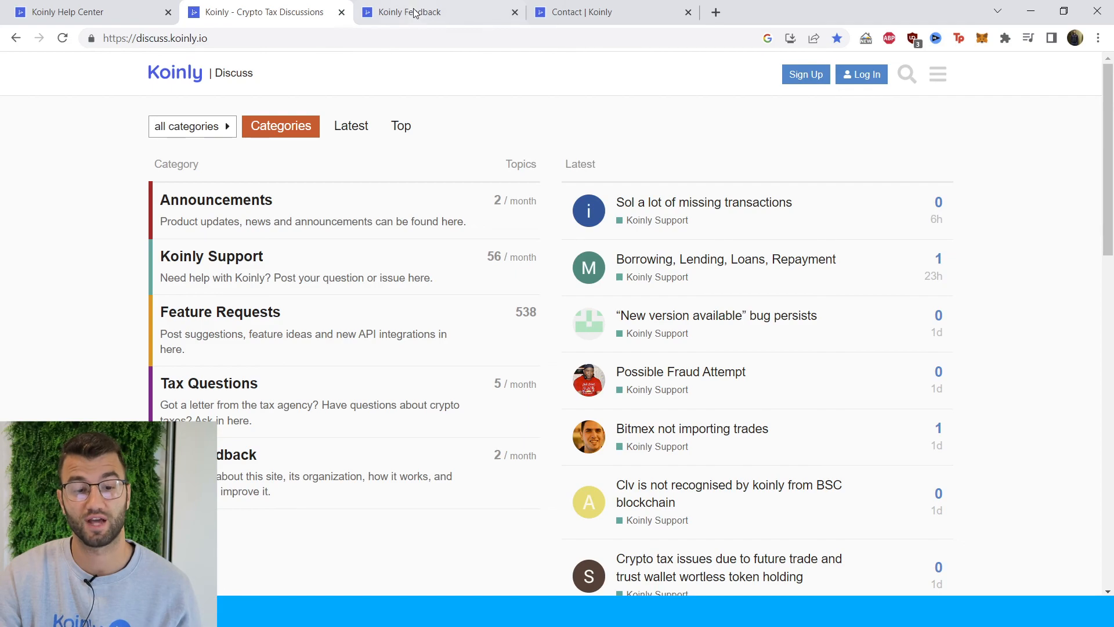
left_click(420, 12)
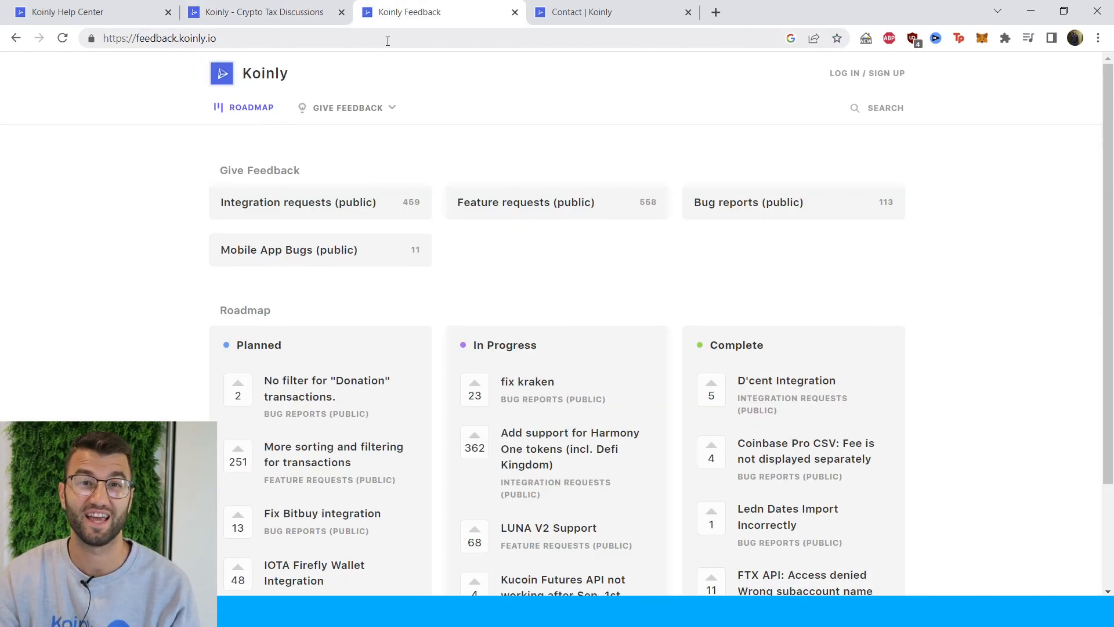